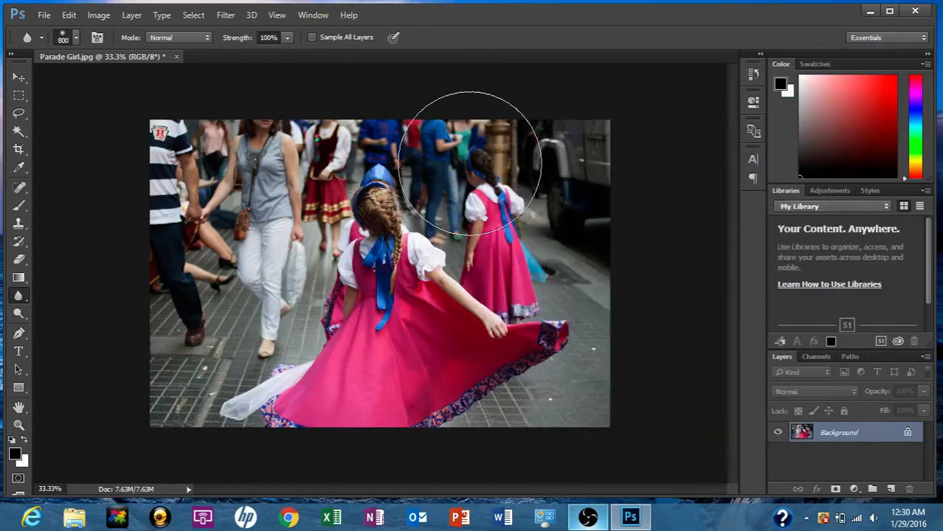
mouse_move(480, 221)
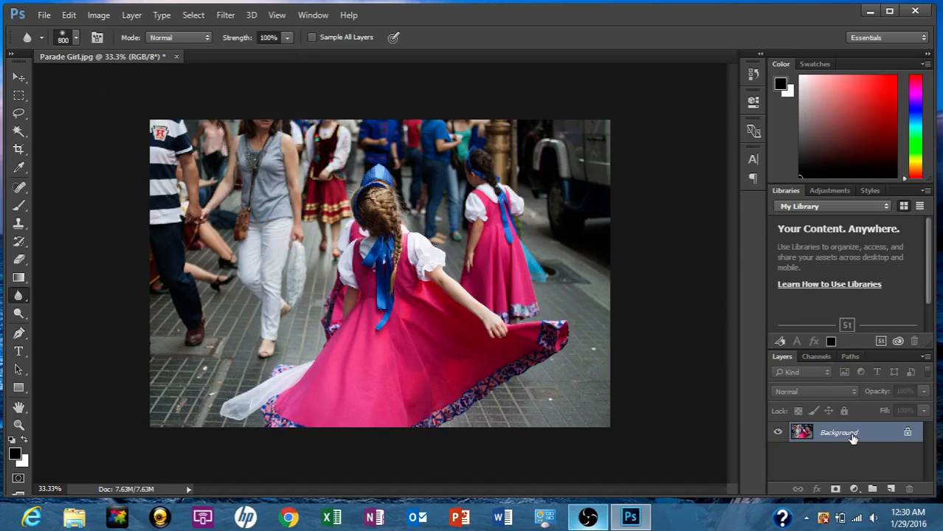
Duplicate the Background layer with Ctrl+J and select the Background copy layer.
key("ctrl+j")
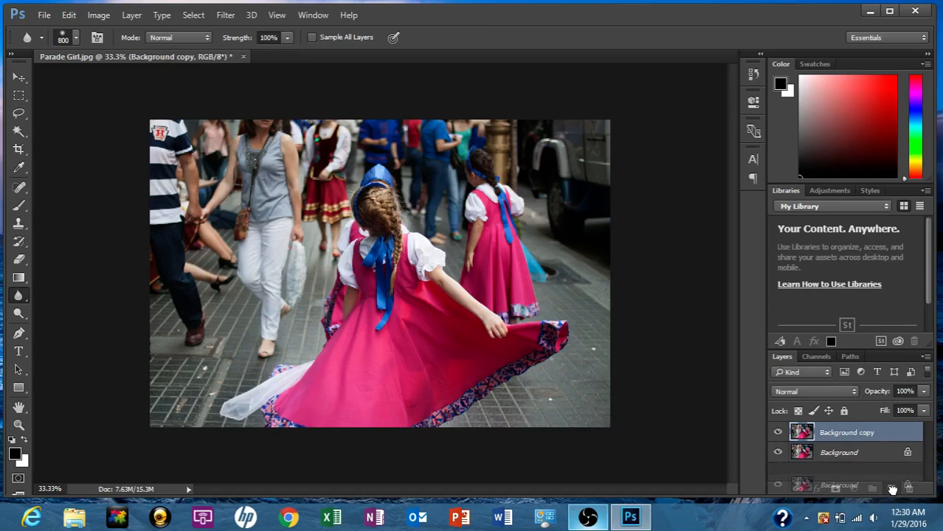
left_click(839, 452)
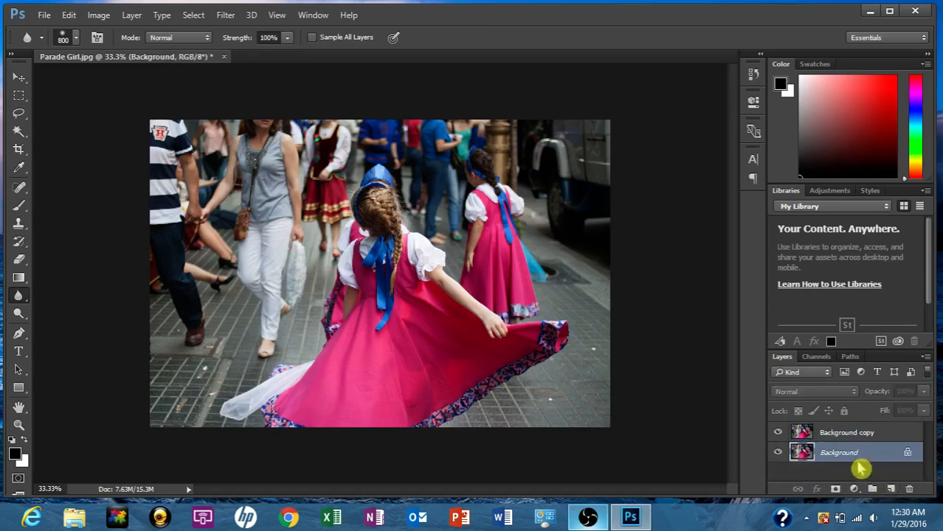
double_click(847, 432)
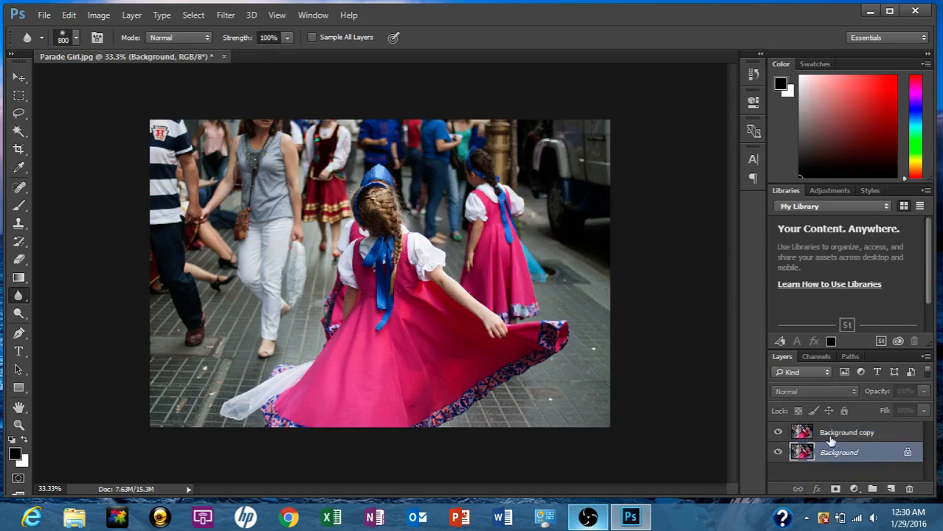
left_click(848, 433)
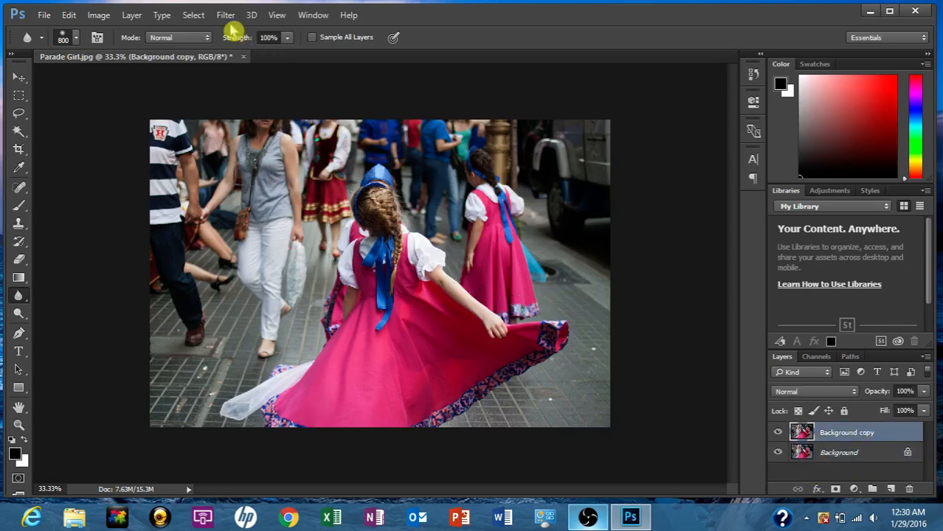
Run the Camera Raw Filter on the copy layer with Contrast at +27 and apply it.
left_click(226, 15)
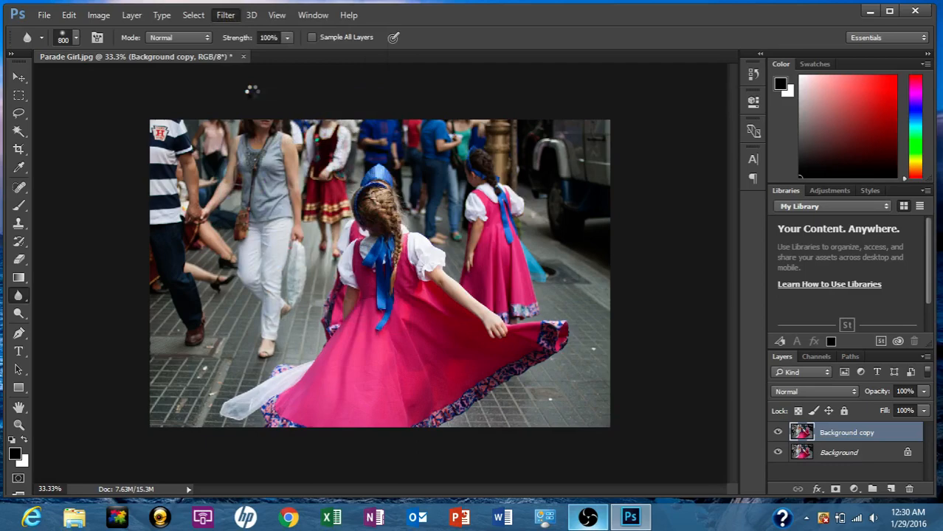
left_click(224, 15)
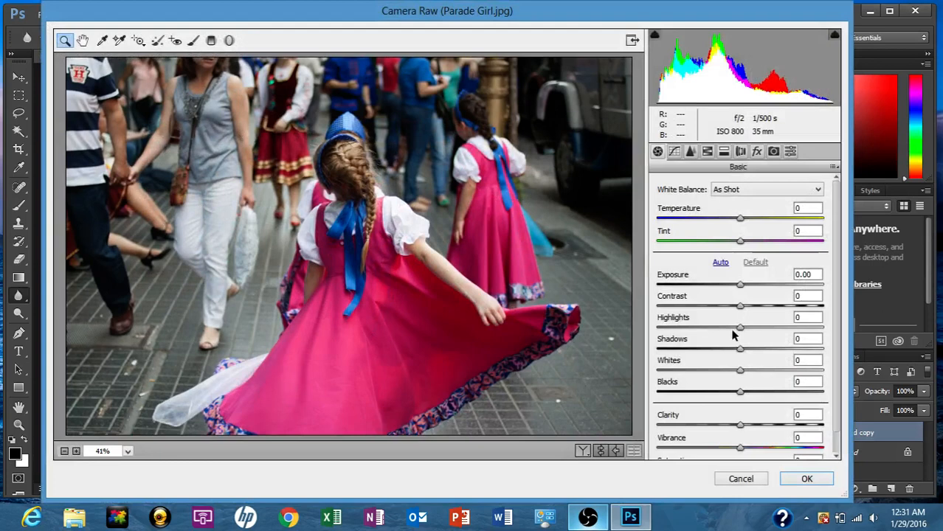
mouse_move(769, 304)
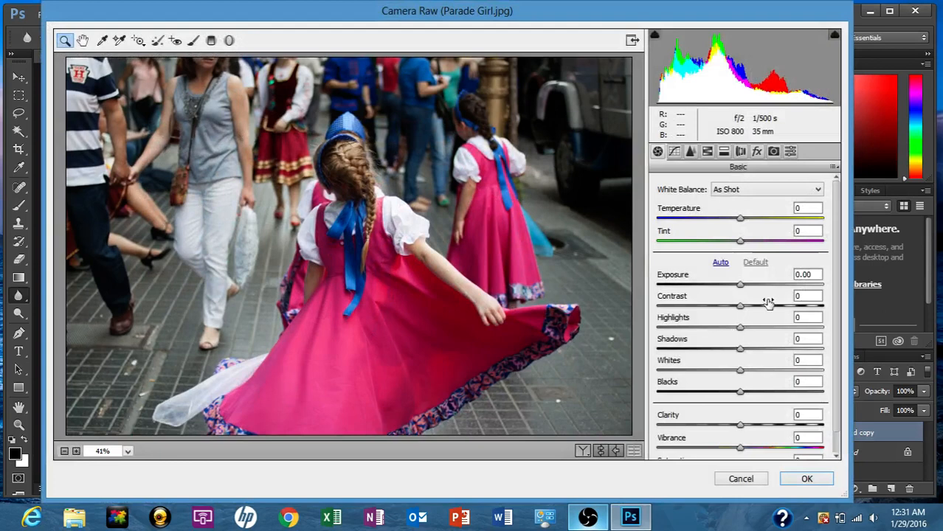
mouse_move(768, 313)
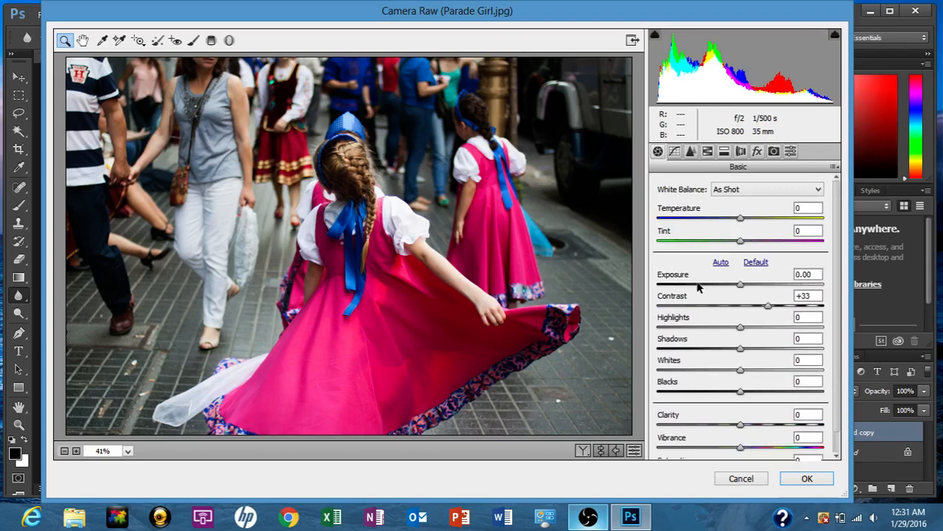
mouse_move(768, 308)
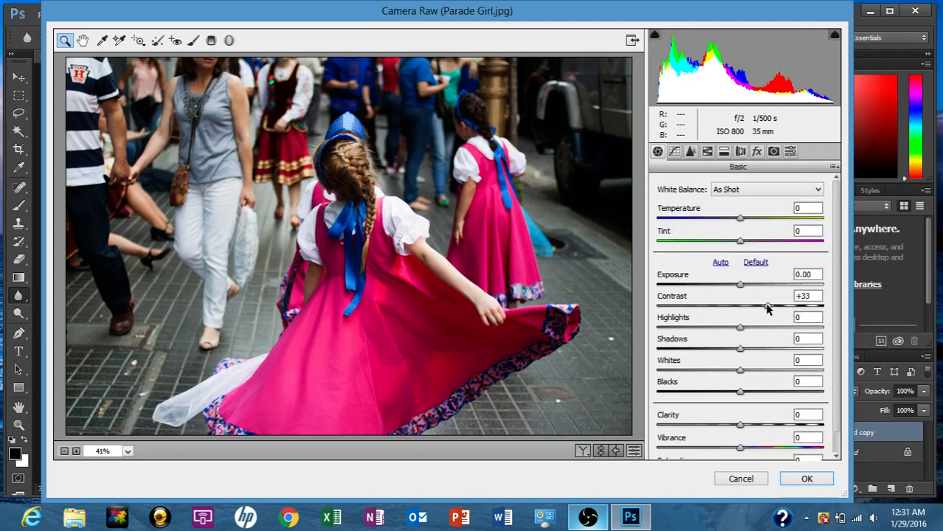
left_click_drag(768, 306, 761, 306)
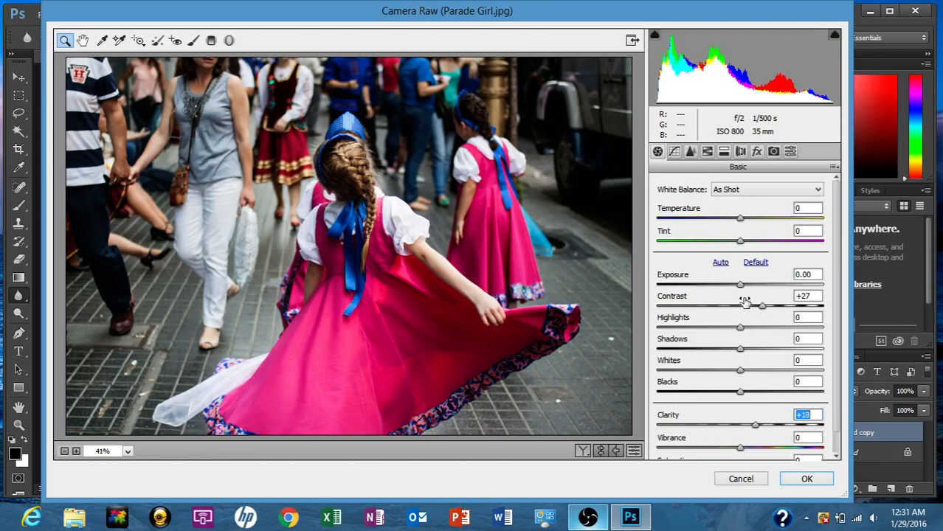
mouse_move(328, 224)
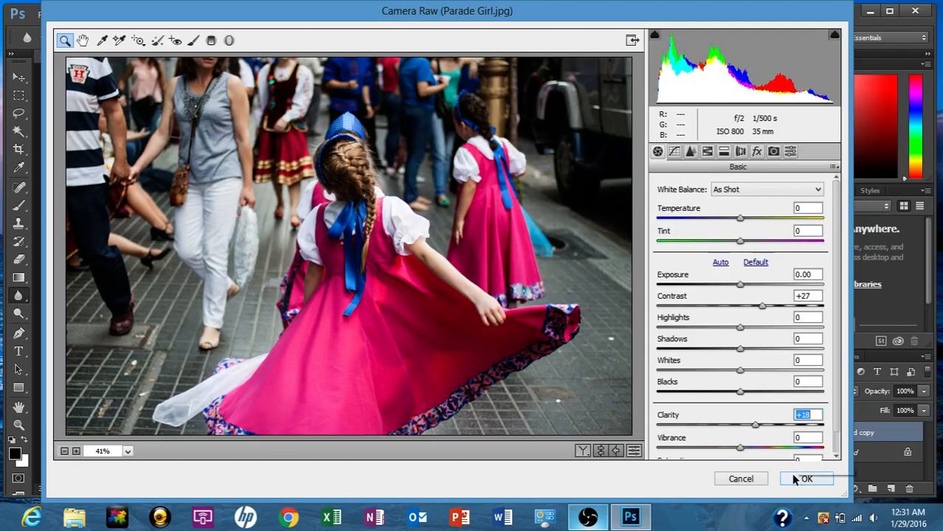
left_click(806, 479)
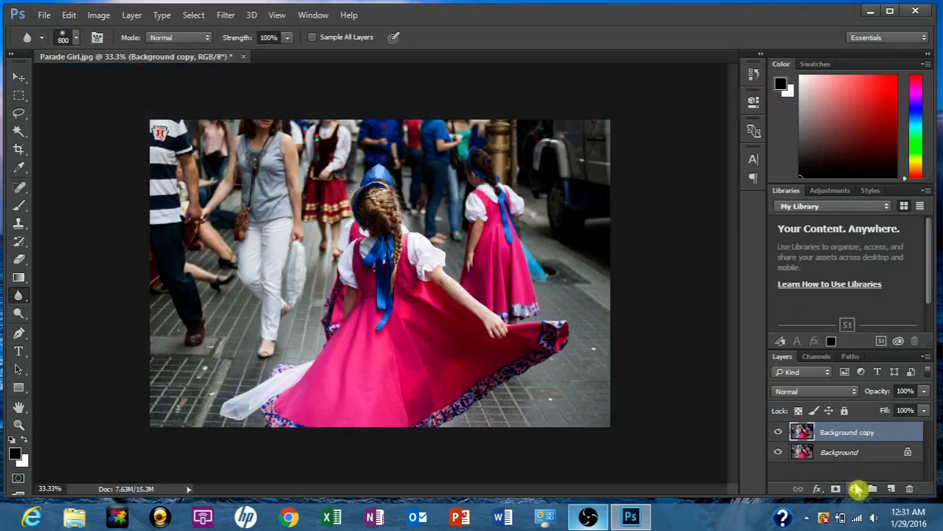
Add a Curves 1 adjustment layer with a custom curve, then return to the Background copy layer.
left_click(856, 490)
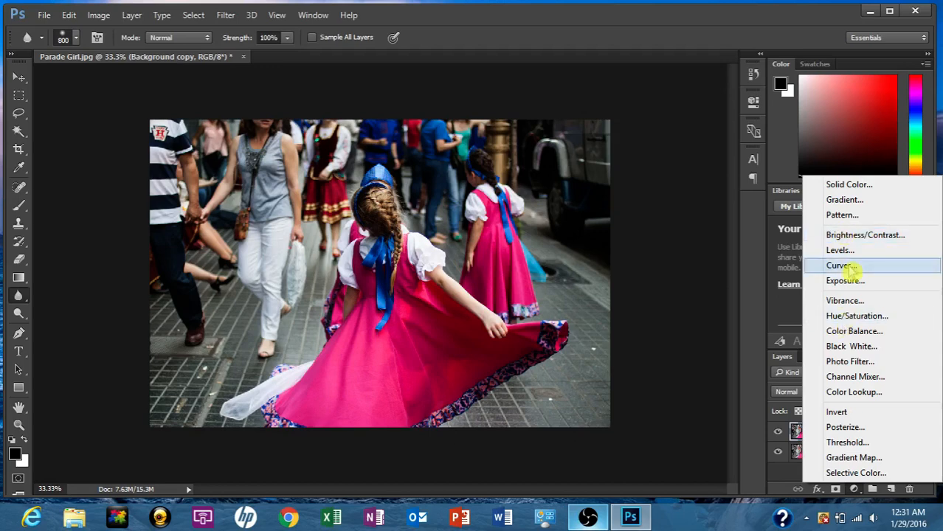
left_click(838, 266)
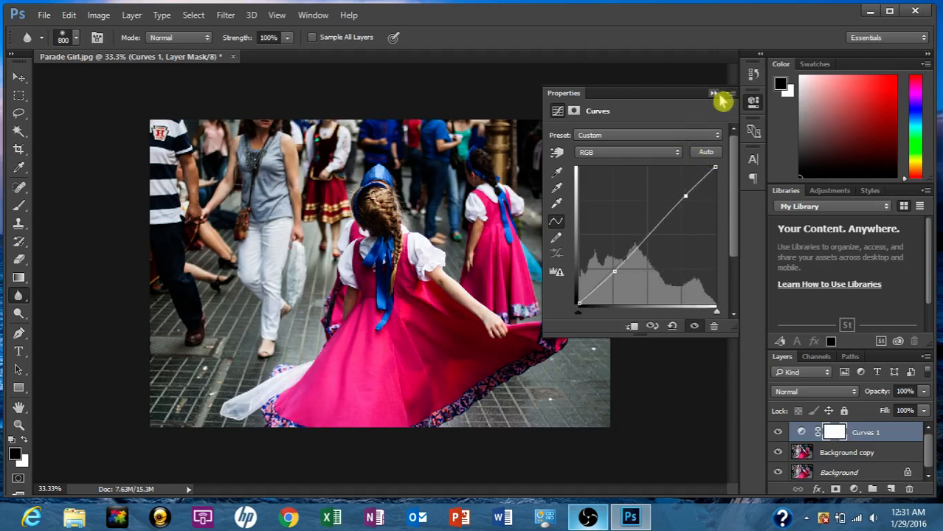
left_click(722, 102)
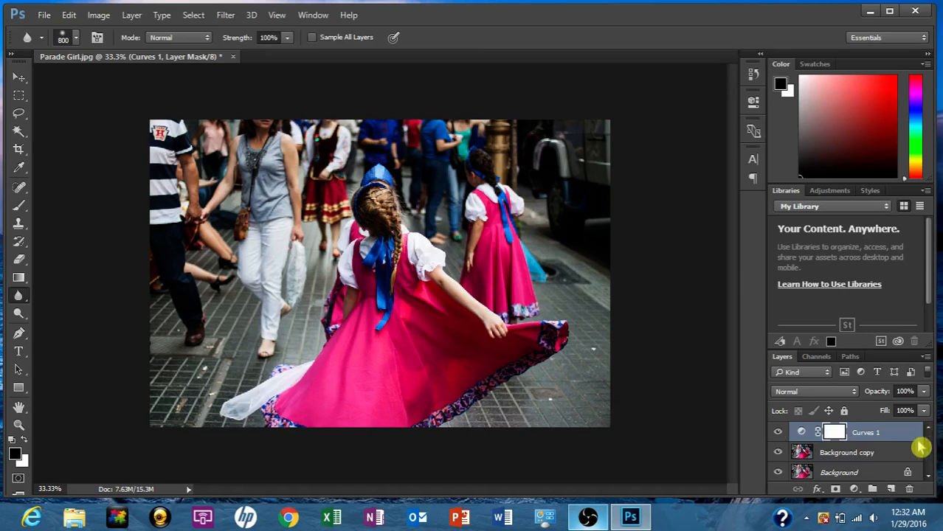
left_click(847, 452)
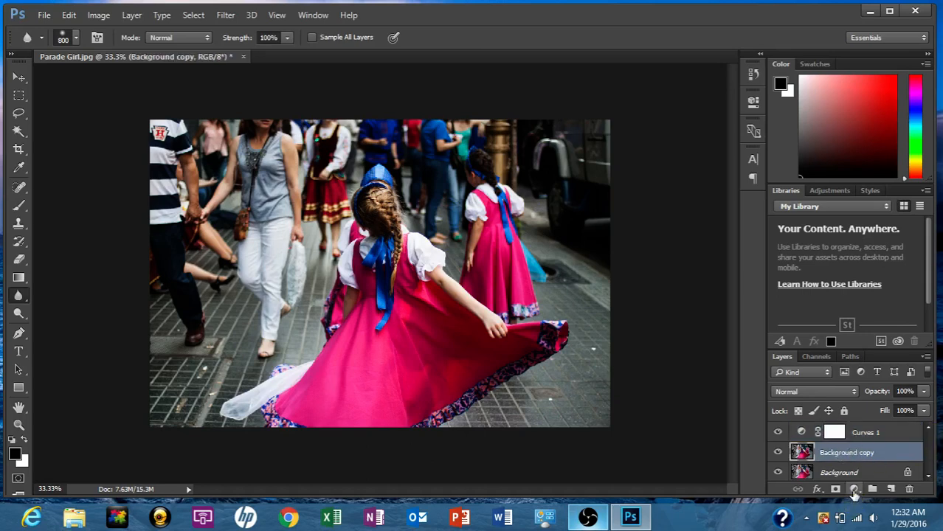
Add a Black & White adjustment layer and tune the Reds and Yellows sliders for contrast.
left_click(853, 490)
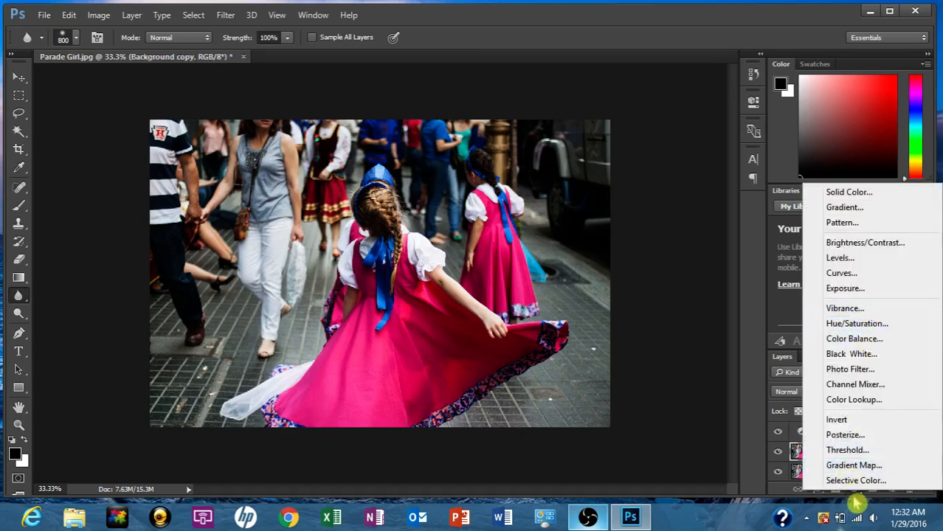
mouse_move(871, 354)
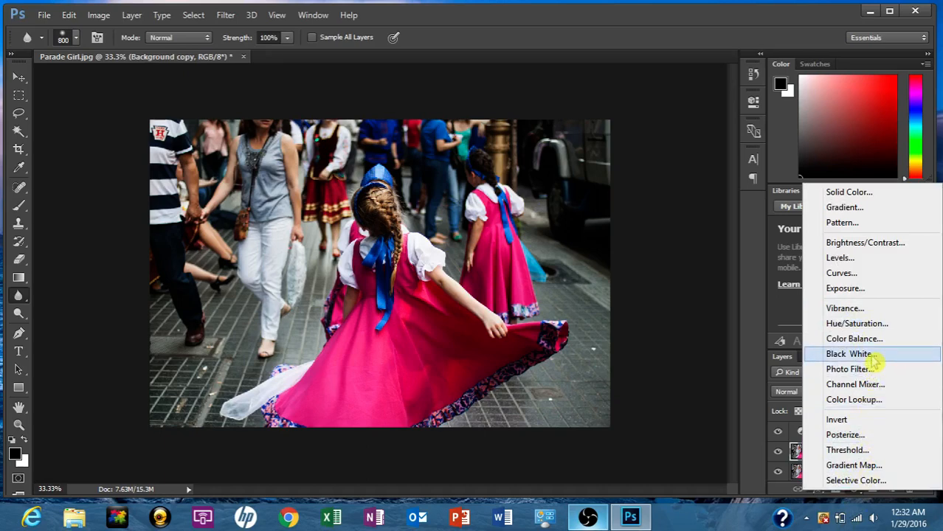
left_click(849, 354)
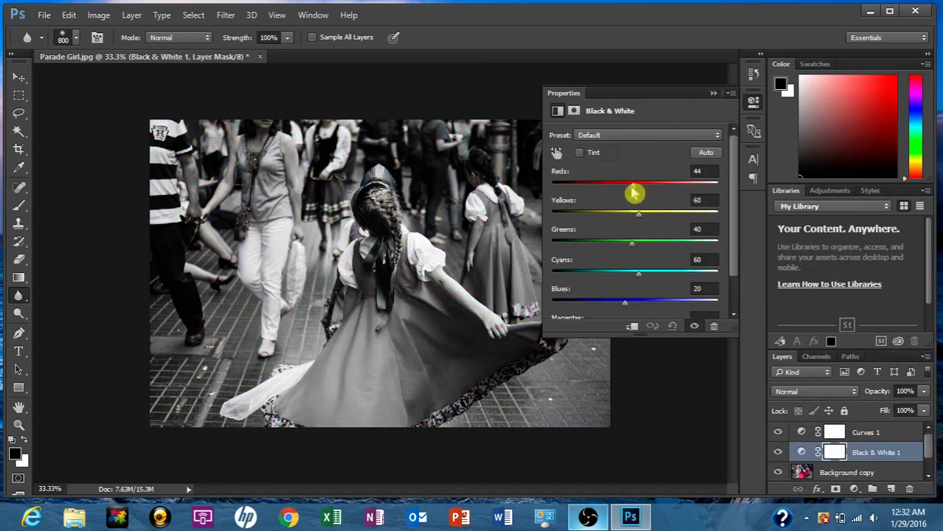
left_click_drag(634, 183, 598, 183)
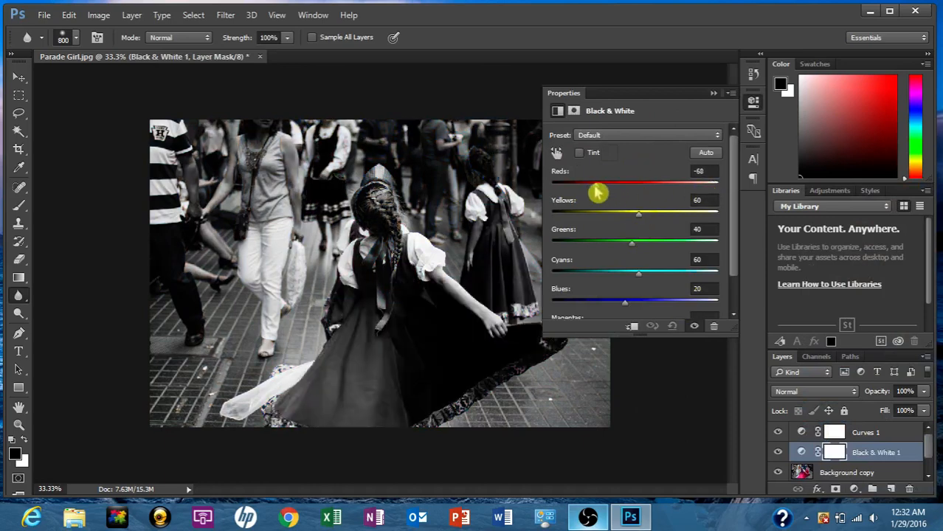
left_click_drag(598, 183, 653, 183)
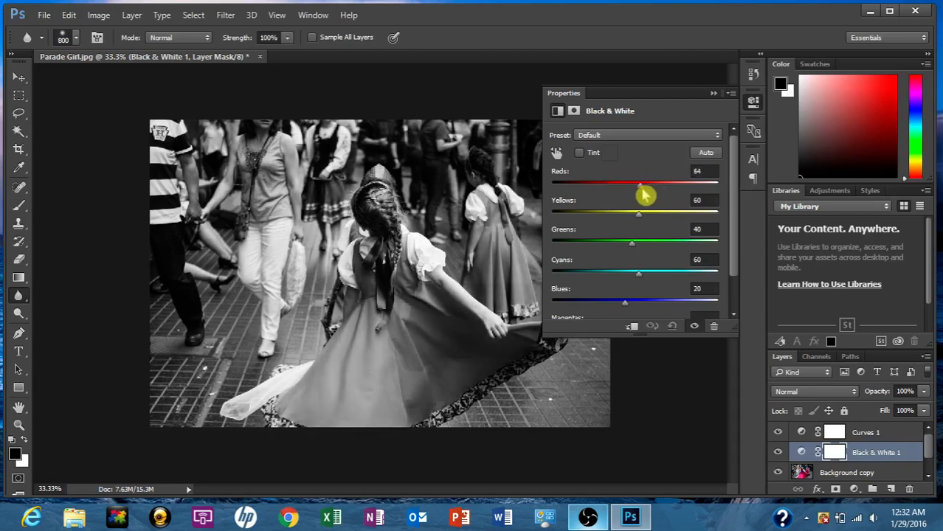
left_click_drag(641, 186, 631, 186)
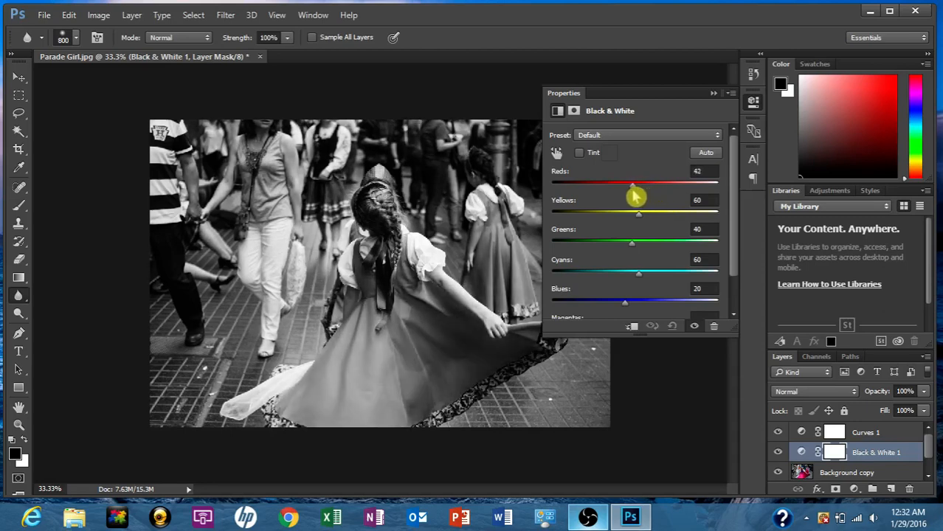
left_click_drag(632, 183, 623, 183)
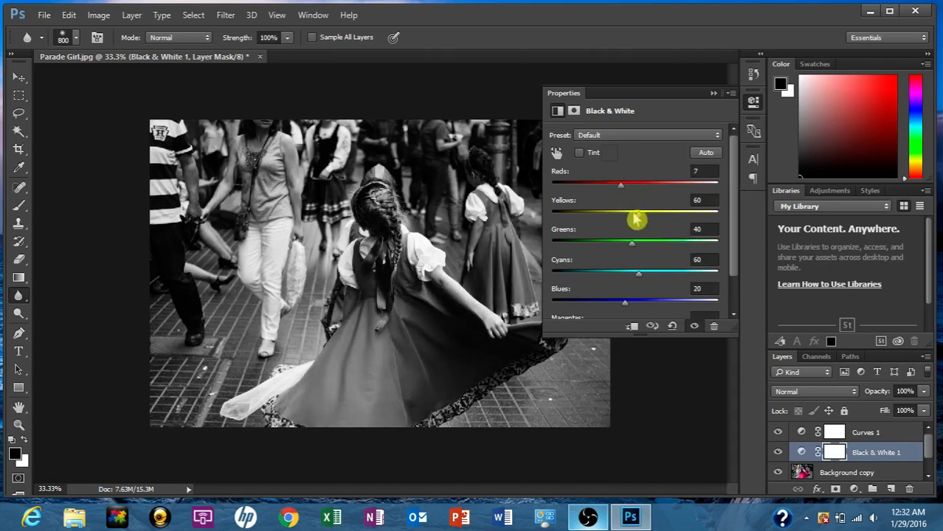
left_click_drag(620, 215, 626, 215)
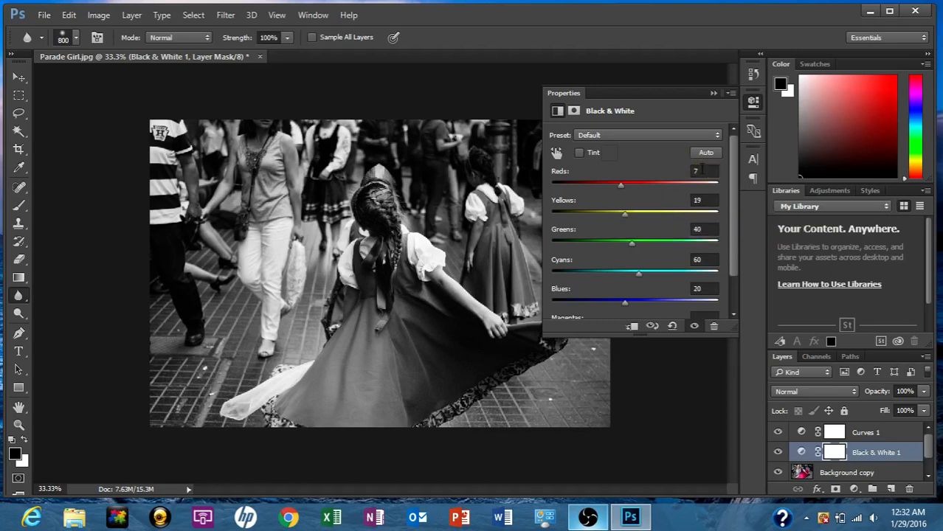
left_click_drag(620, 186, 613, 186)
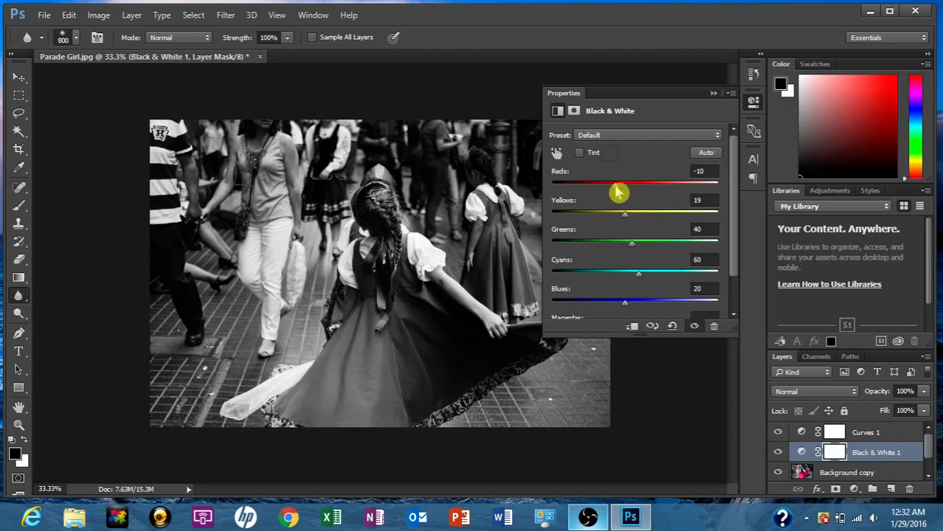
left_click_drag(603, 186, 617, 186)
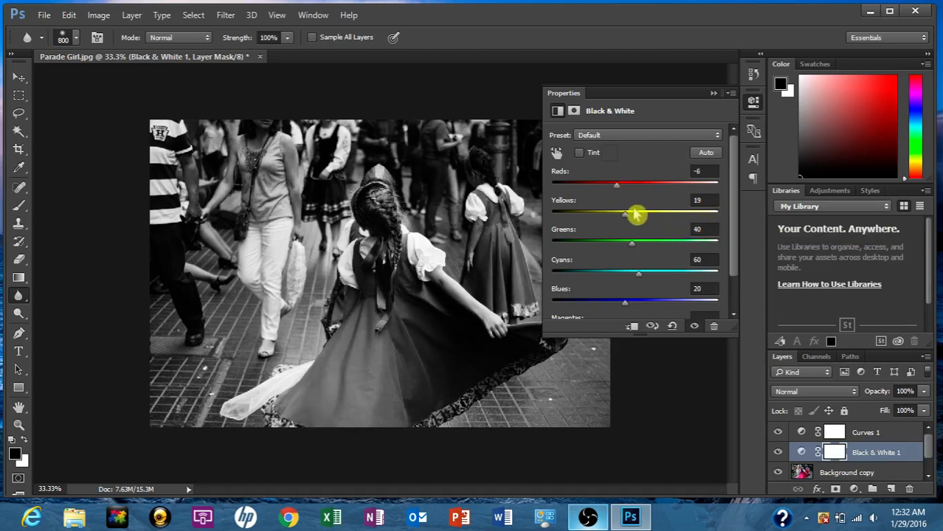
left_click_drag(617, 214, 632, 214)
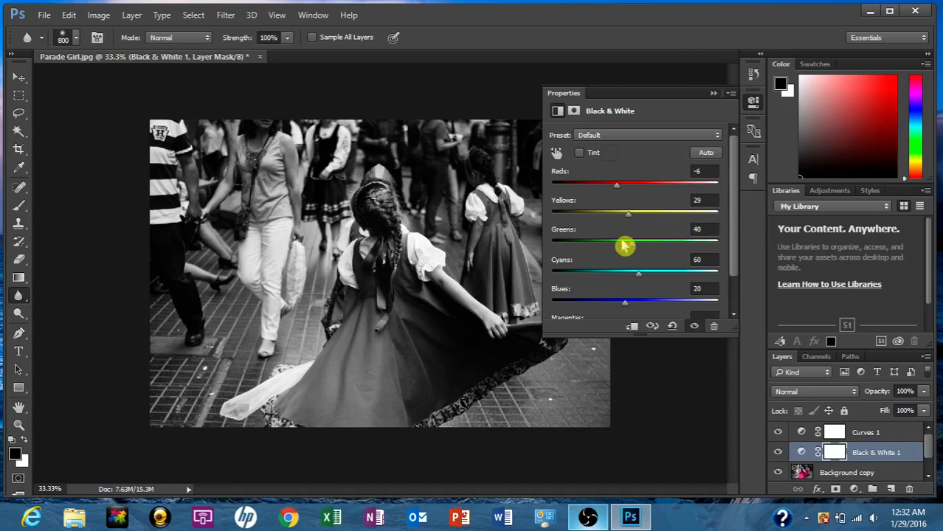
Set the Greens slider to about -16 and the Cyans slider to about 48.
left_click_drag(626, 239, 617, 239)
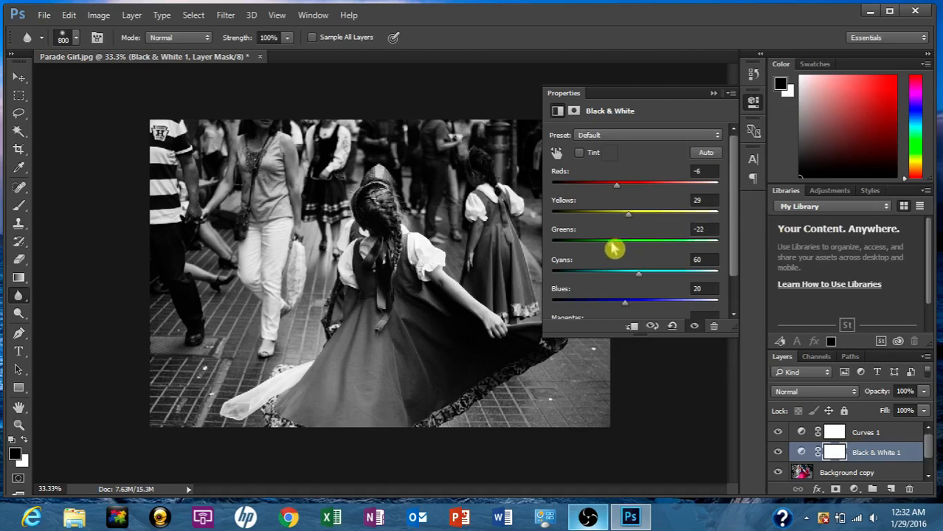
left_click_drag(617, 244, 623, 244)
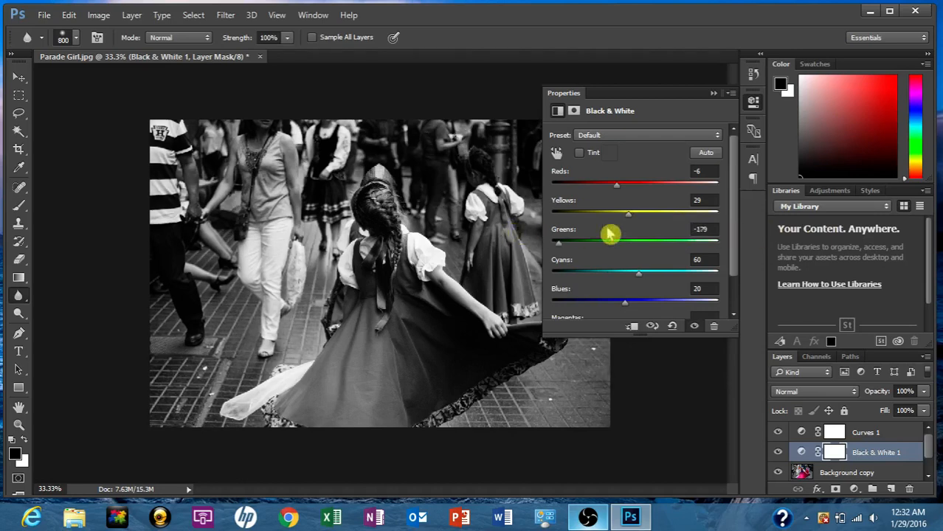
left_click_drag(610, 235, 597, 248)
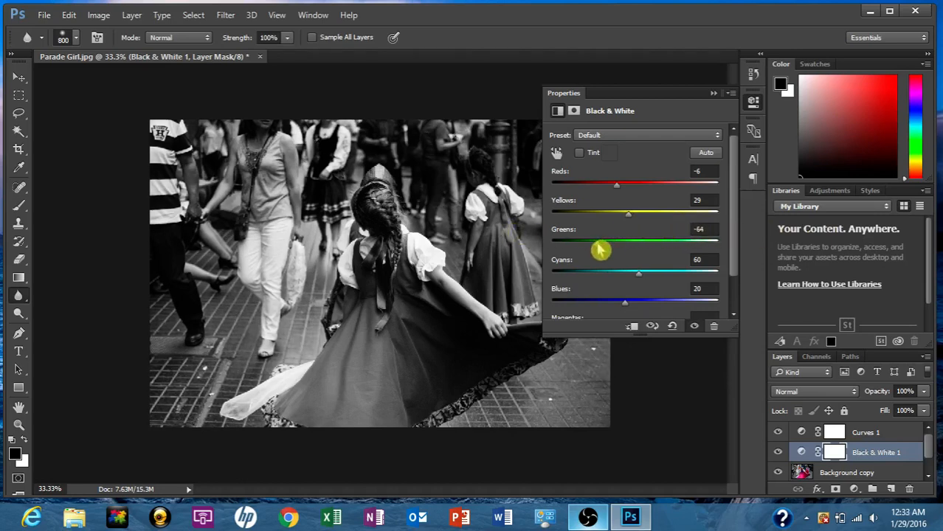
left_click_drag(600, 249, 613, 250)
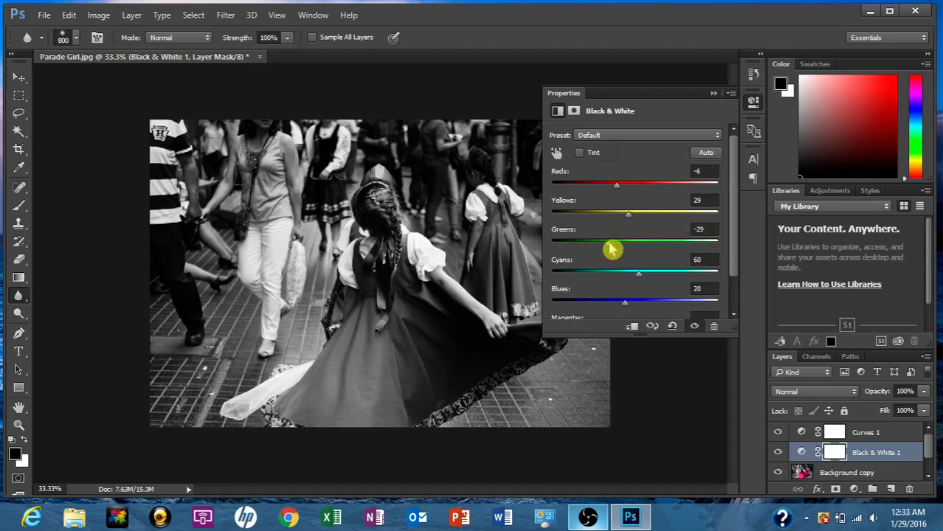
left_click_drag(612, 239, 617, 239)
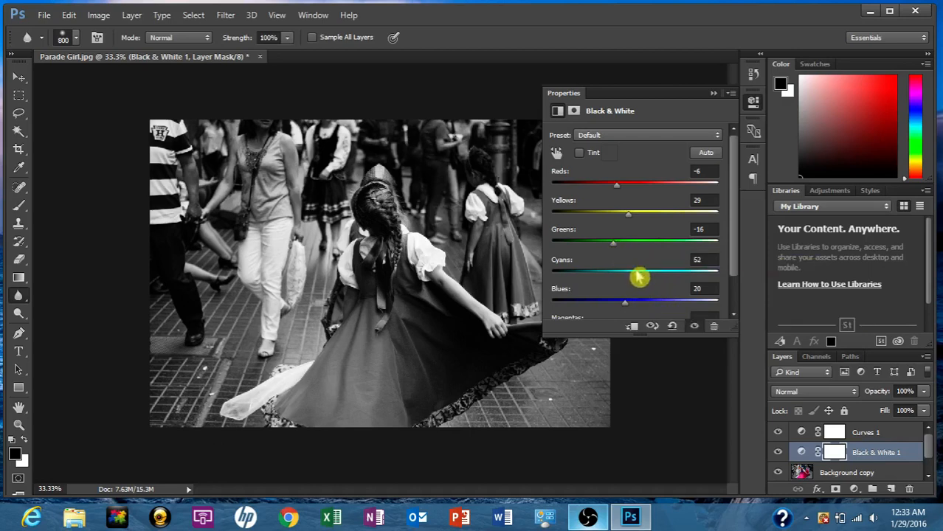
left_click_drag(641, 278, 614, 278)
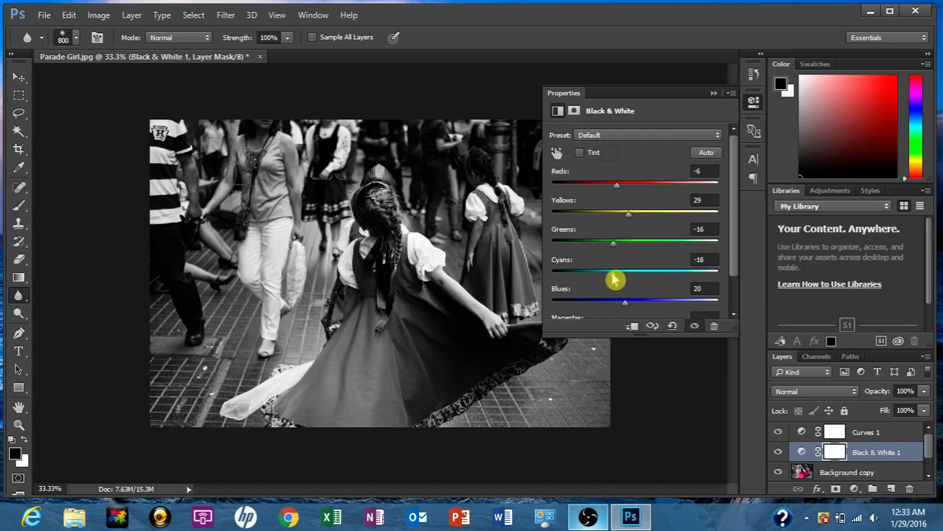
left_click_drag(613, 274, 598, 273)
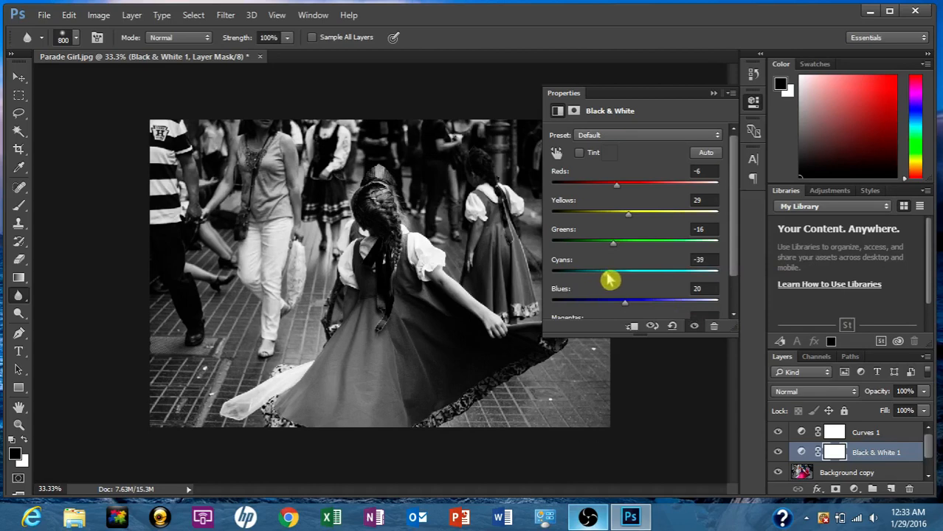
left_click_drag(608, 279, 633, 283)
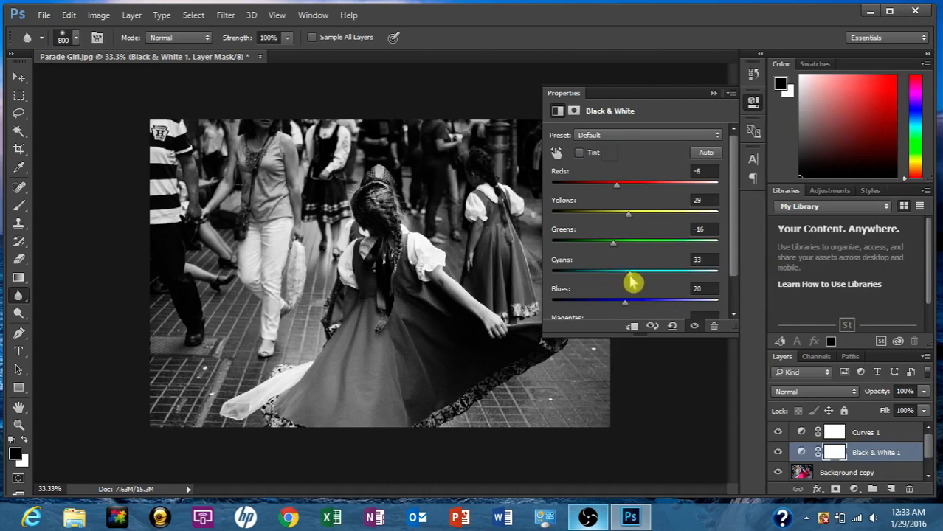
left_click_drag(613, 275, 637, 275)
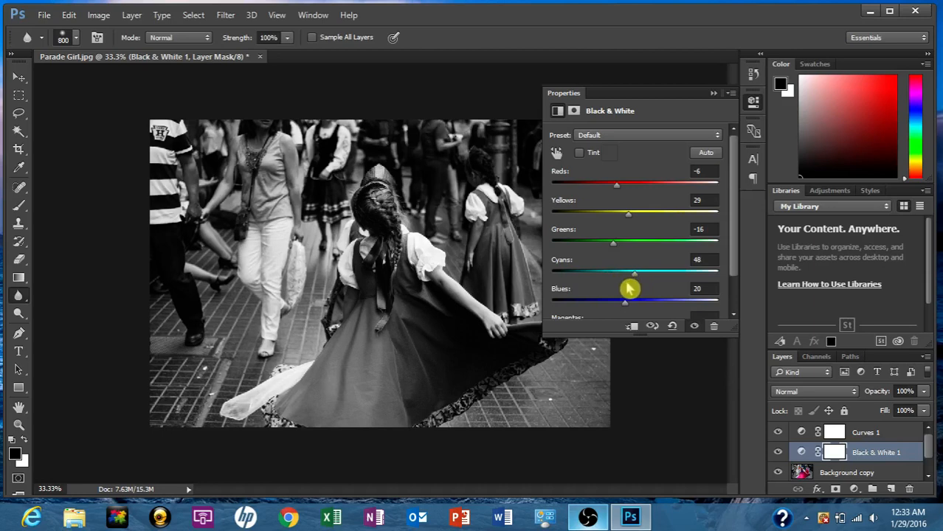
mouse_move(570, 304)
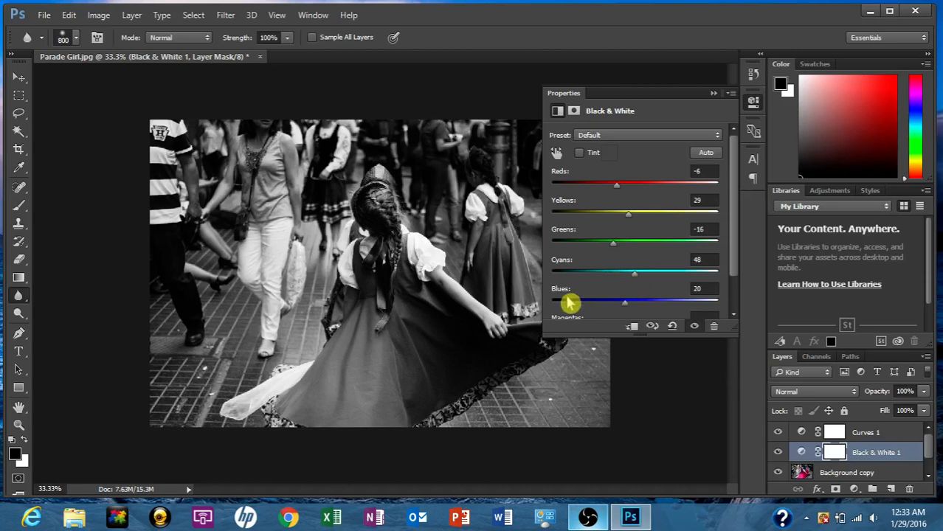
mouse_move(730, 267)
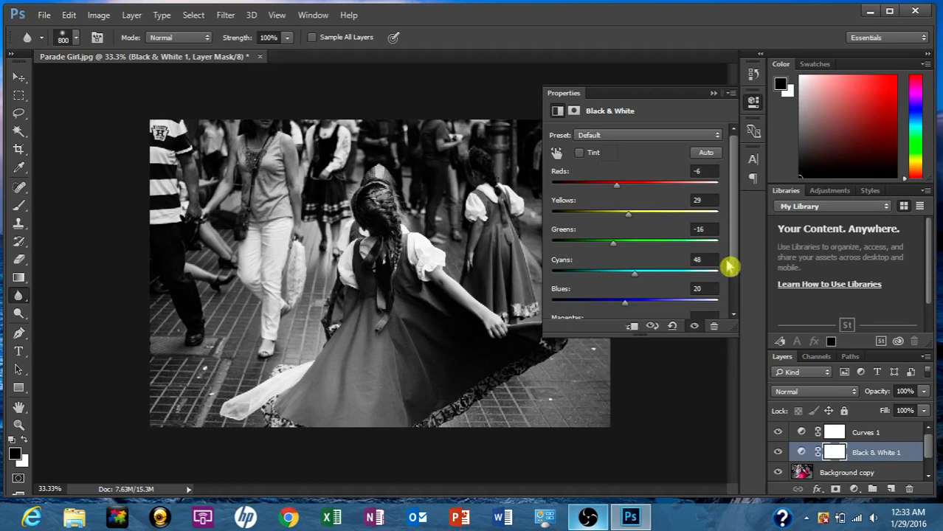
Set the Blues slider to about 13 and the Magentas slider to about 64.
scroll("down", 3)
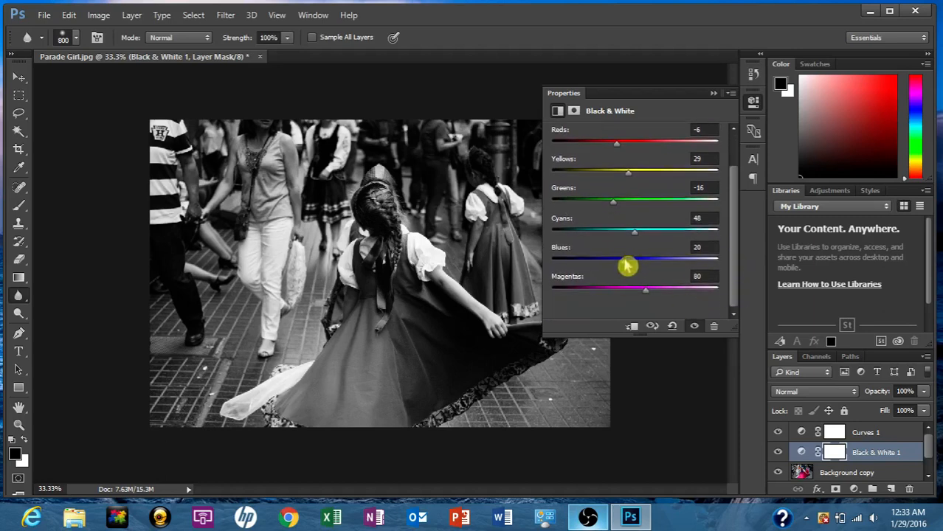
left_click_drag(627, 261, 612, 261)
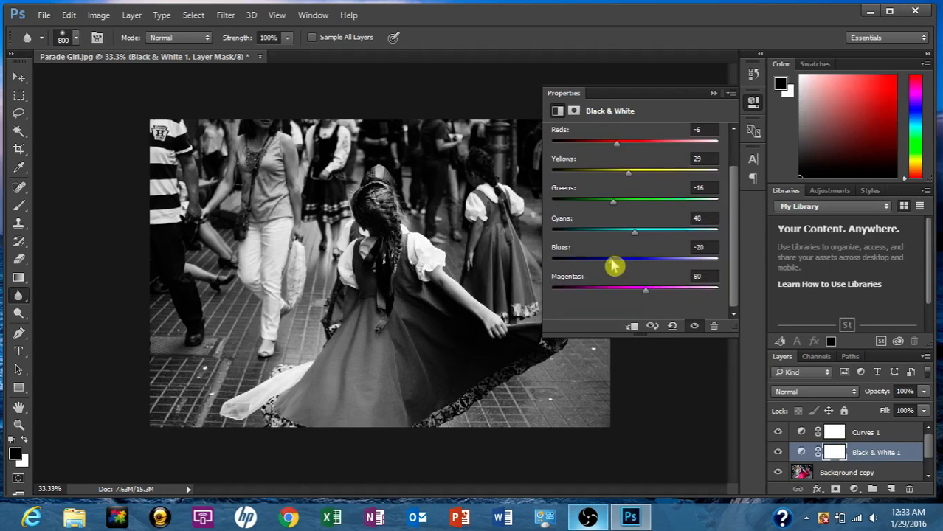
left_click_drag(614, 260, 623, 260)
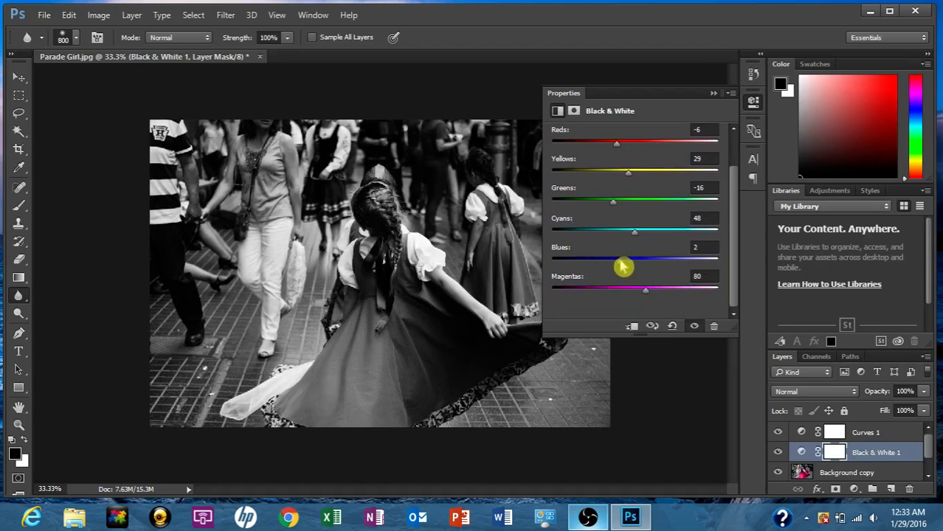
left_click_drag(613, 262, 623, 262)
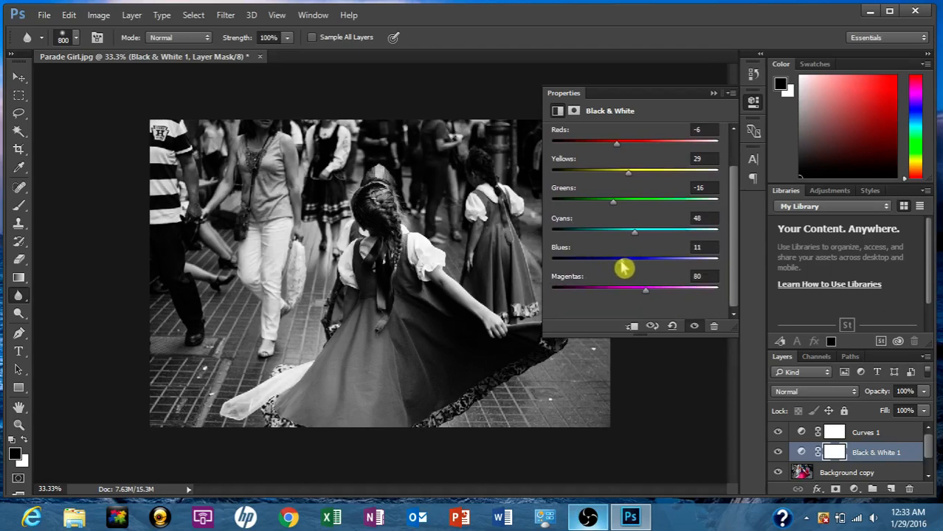
left_click_drag(646, 262, 617, 262)
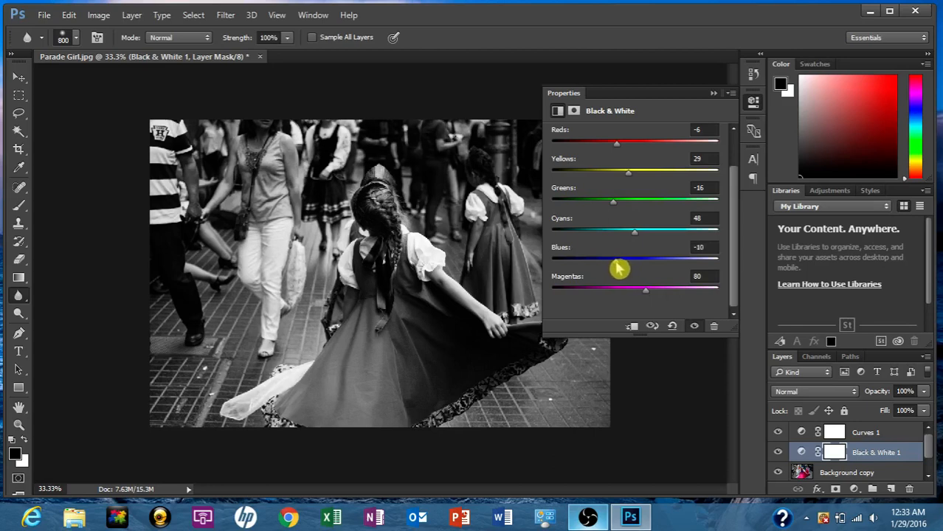
left_click_drag(620, 260, 618, 259)
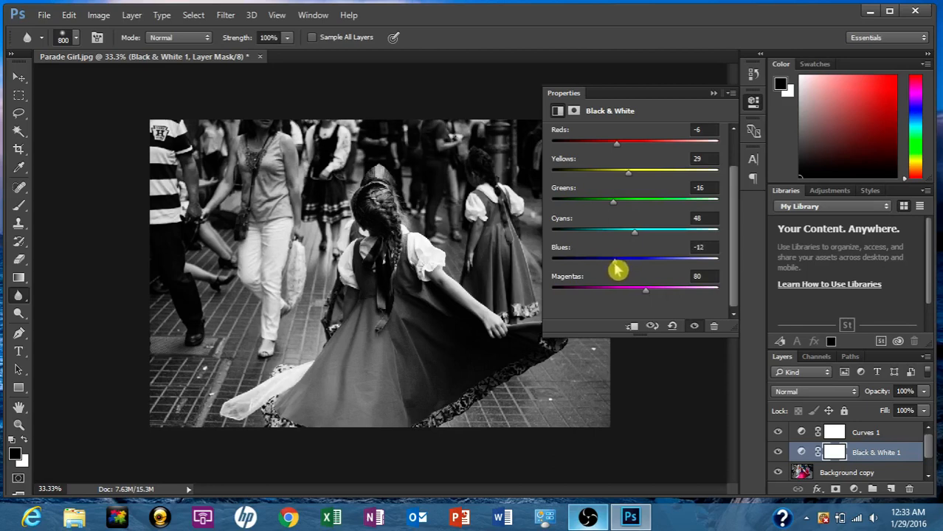
left_click_drag(617, 262, 656, 263)
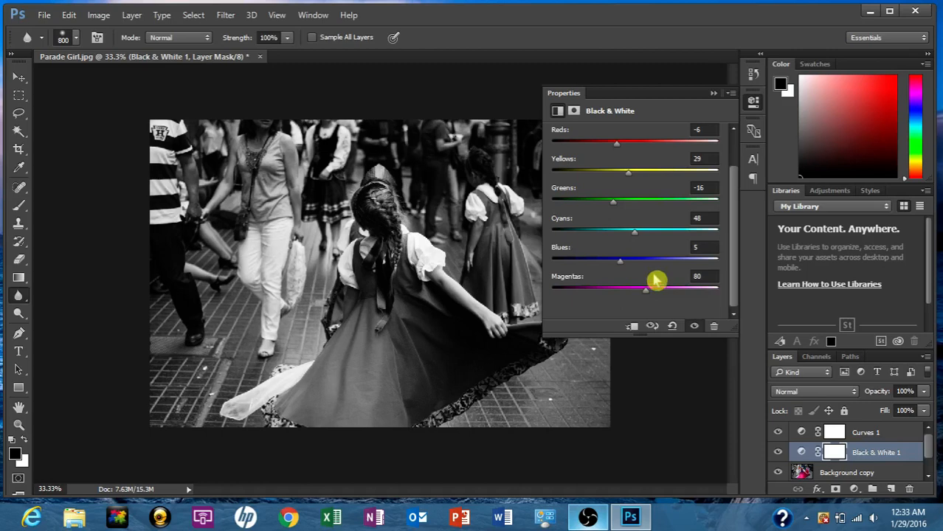
left_click_drag(620, 260, 628, 260)
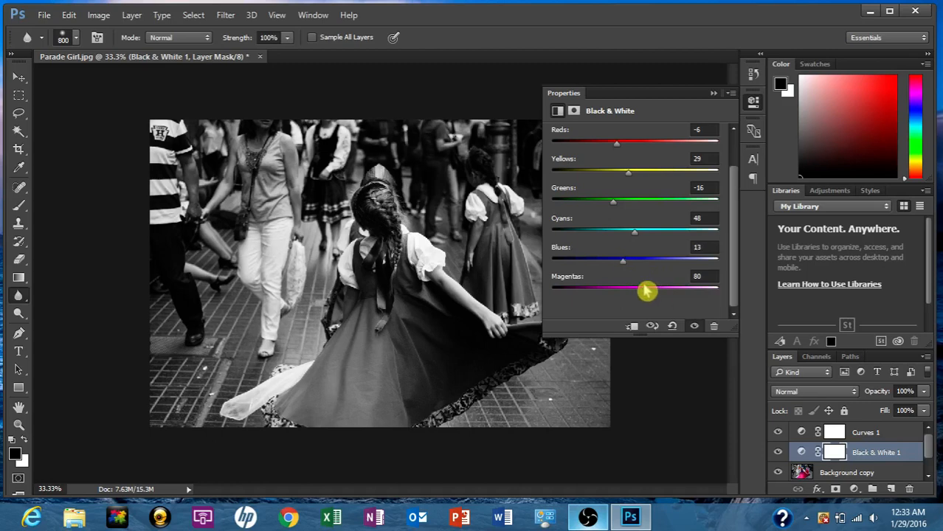
mouse_move(646, 288)
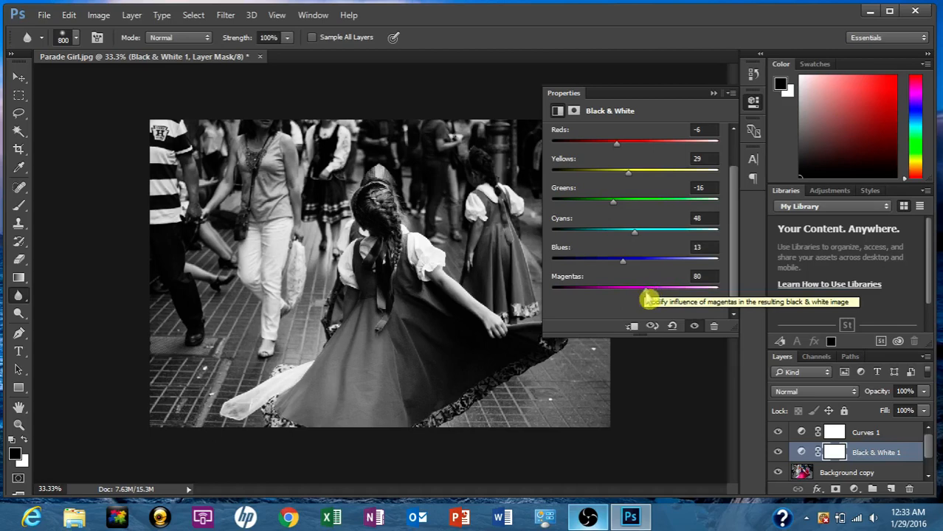
left_click_drag(646, 287, 641, 287)
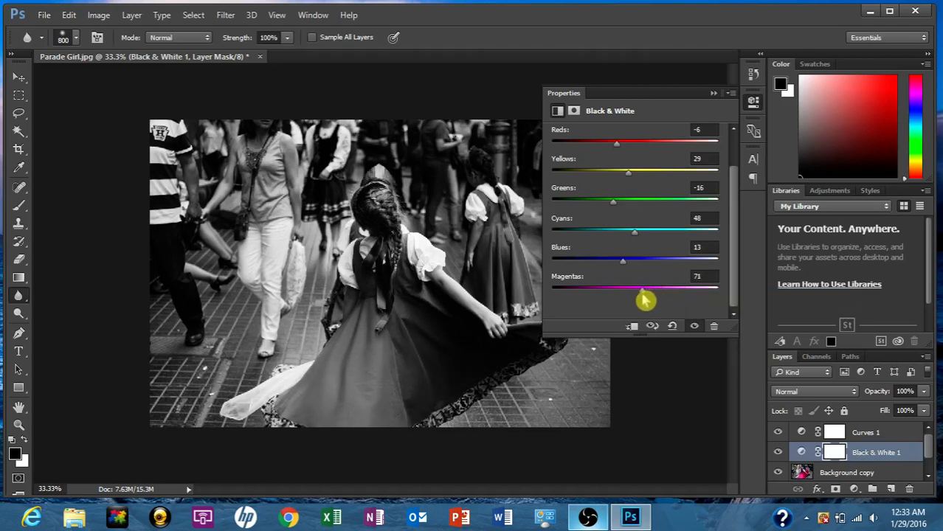
left_click_drag(642, 288, 632, 288)
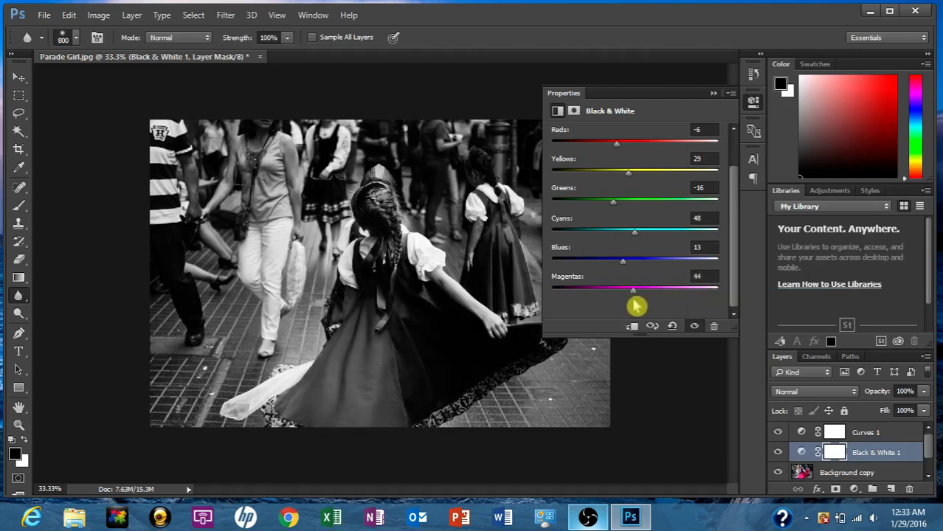
left_click_drag(632, 289, 642, 290)
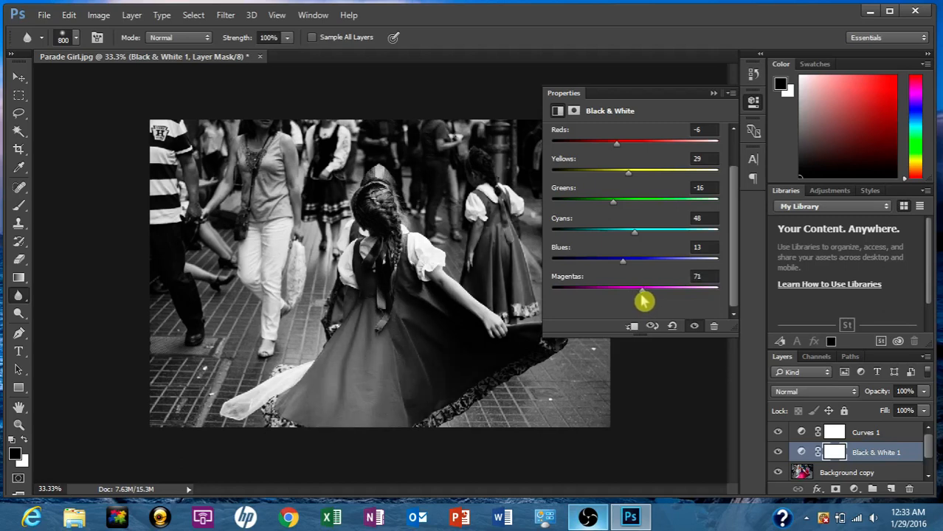
left_click_drag(655, 289, 642, 290)
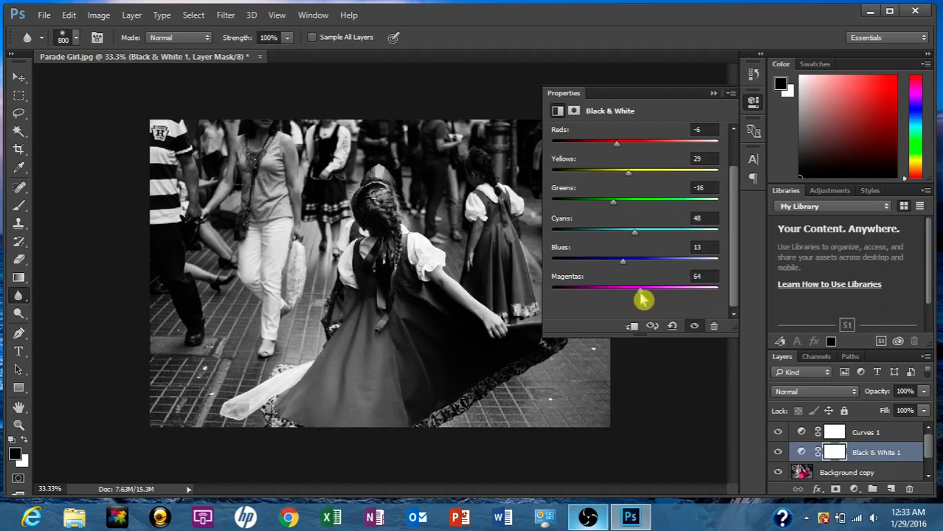
left_click_drag(641, 289, 636, 289)
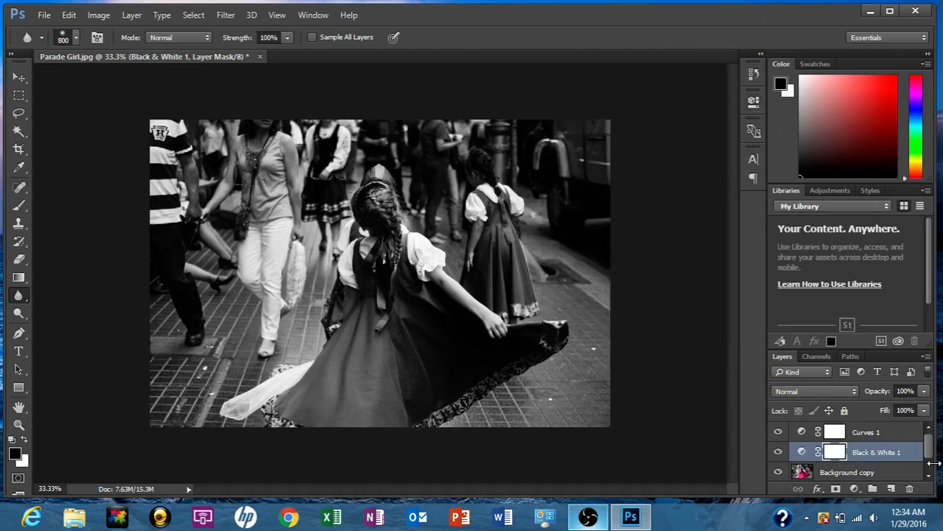
mouse_move(384, 204)
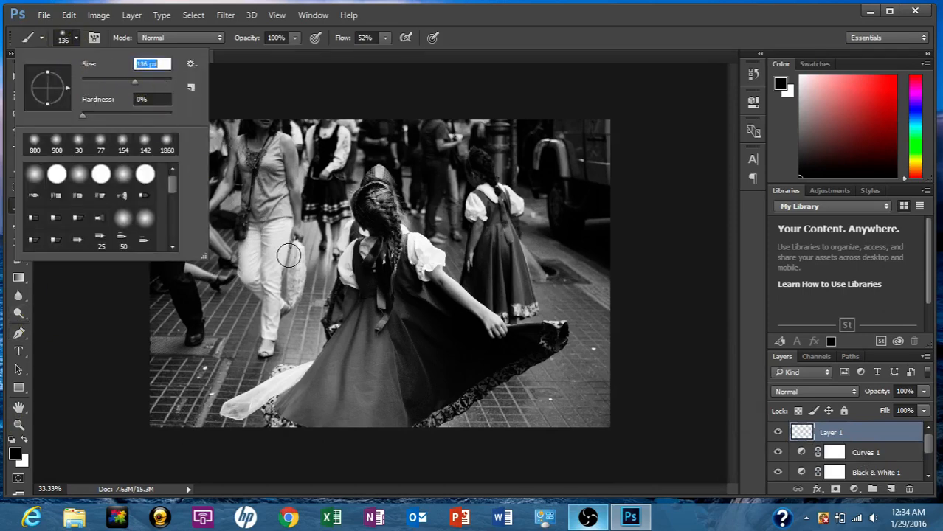
Paint black over the woman's bright trousers and the skirt hem on Layer 1.
left_click(288, 254)
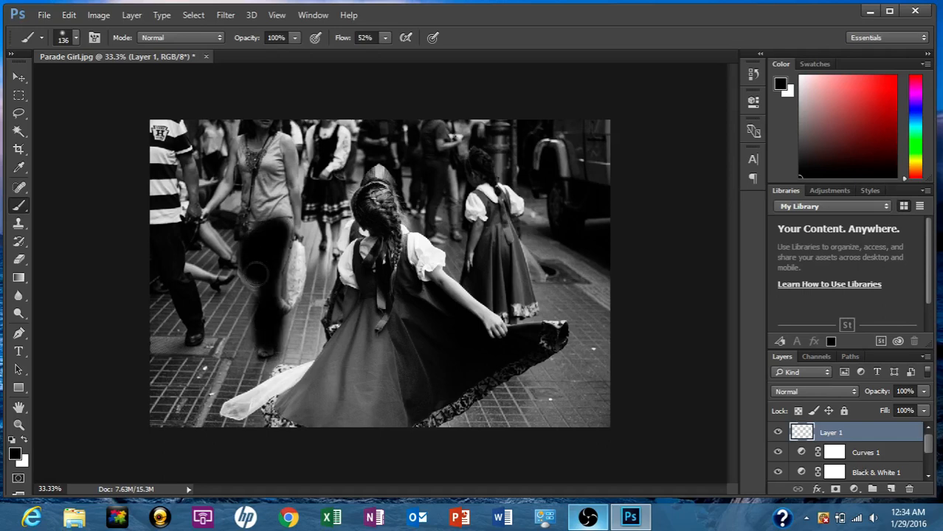
left_click_drag(254, 273, 273, 302)
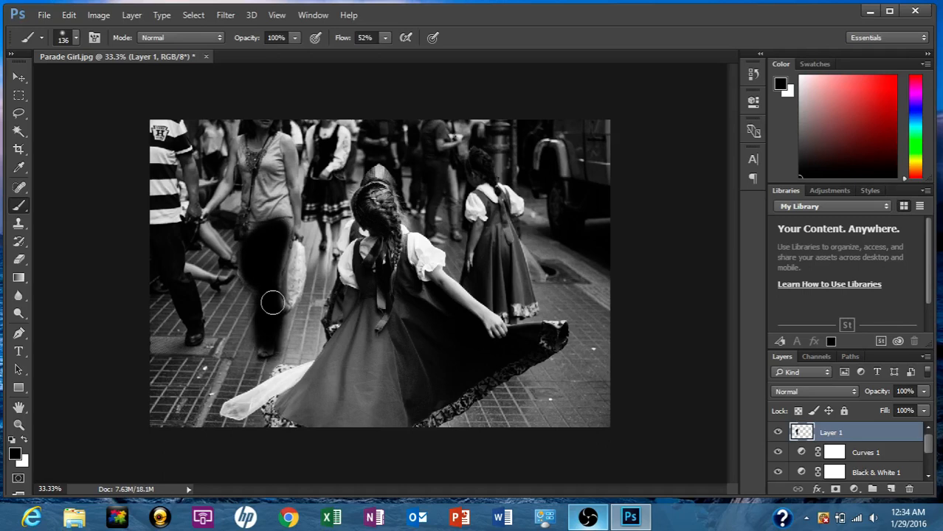
left_click_drag(273, 303, 263, 248)
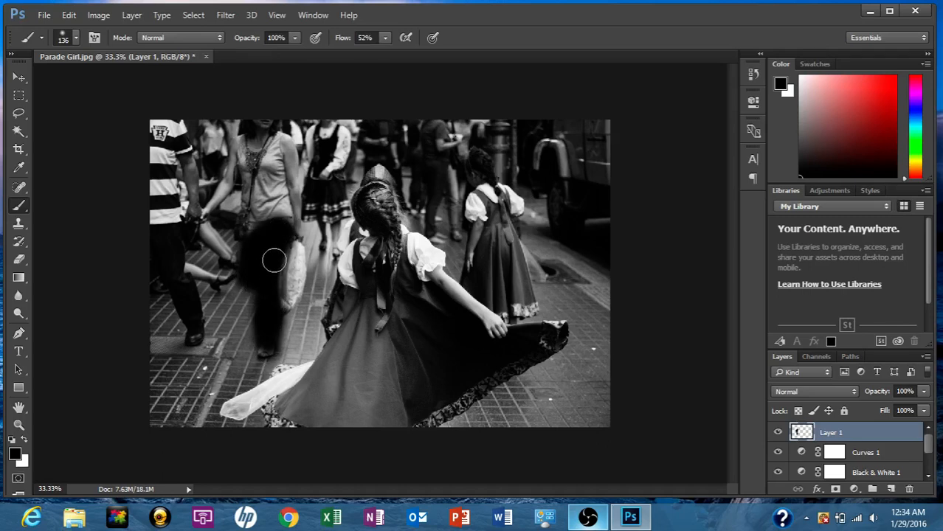
left_click_drag(273, 260, 295, 254)
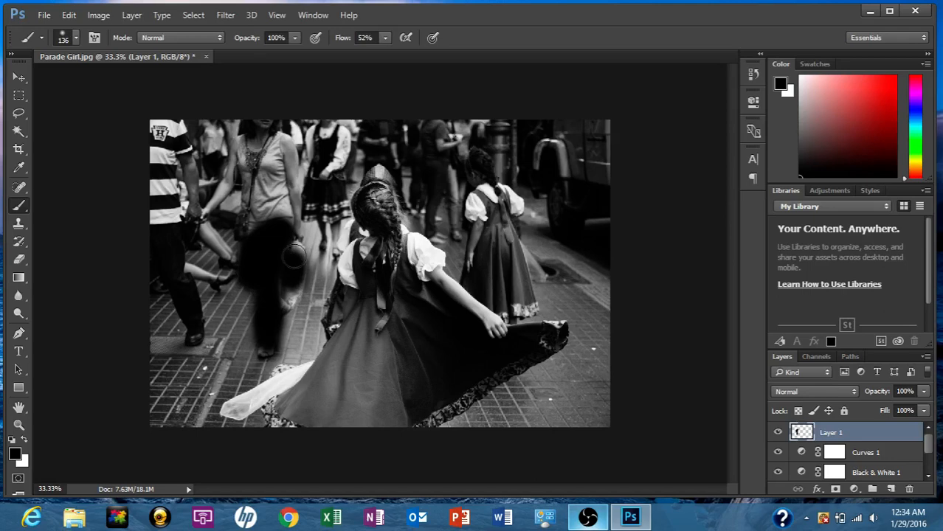
left_click_drag(295, 254, 274, 381)
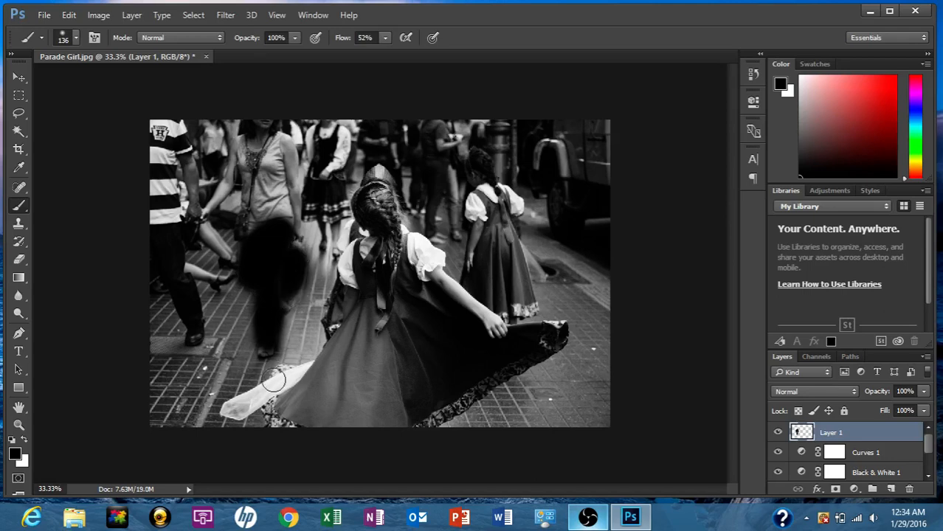
left_click(263, 392)
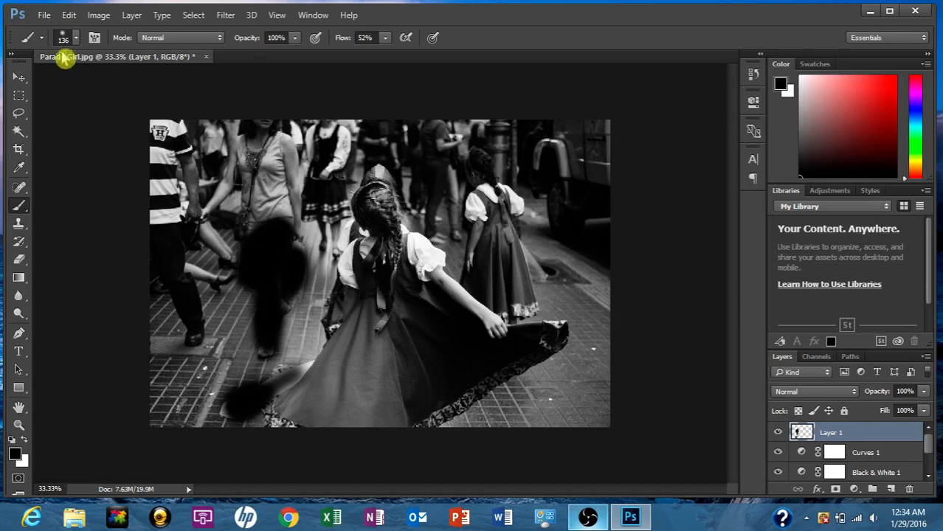
left_click(77, 38)
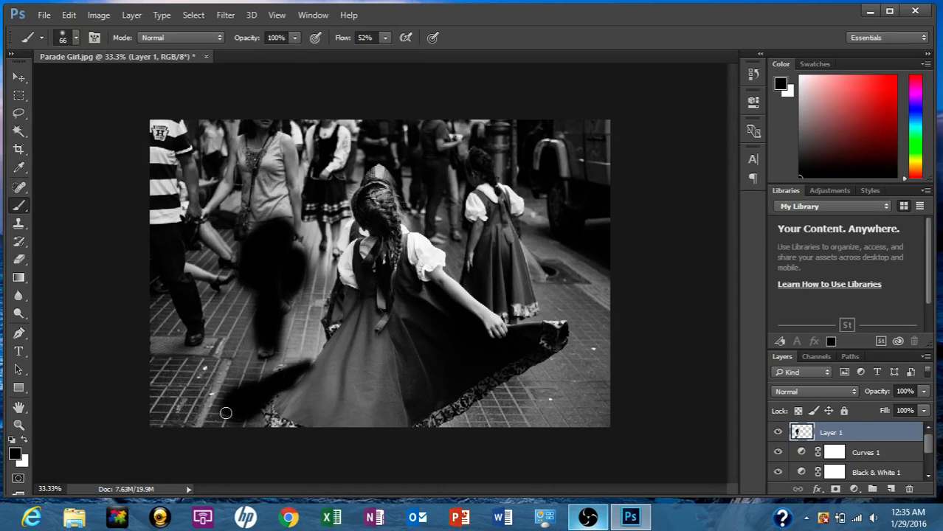
Paint black over both girls' white blouses and sleeves, then change the layer's blending.
left_click_drag(226, 413, 427, 268)
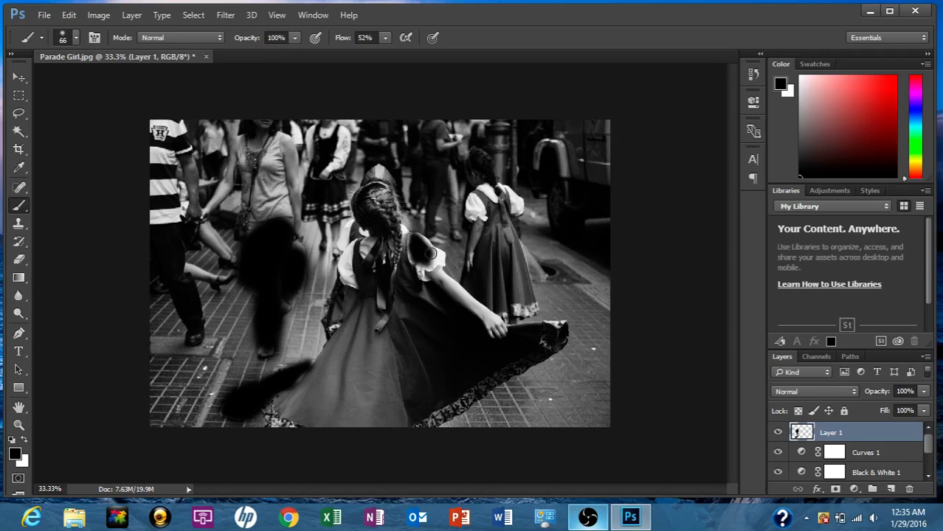
left_click_drag(431, 254, 421, 269)
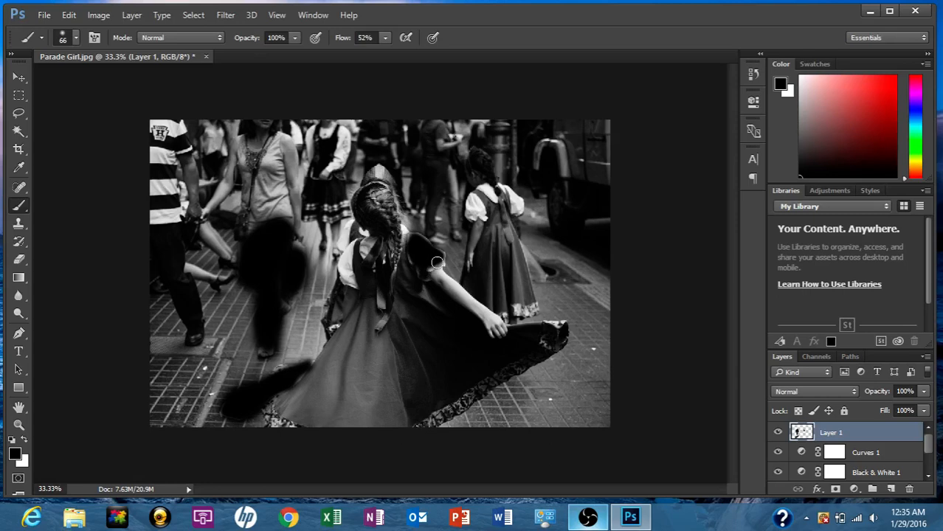
left_click_drag(436, 263, 473, 206)
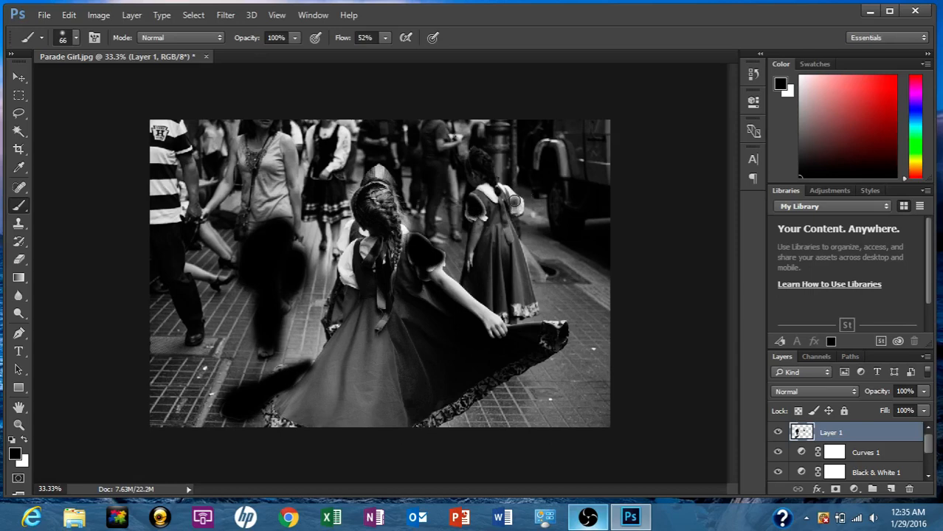
left_click(514, 203)
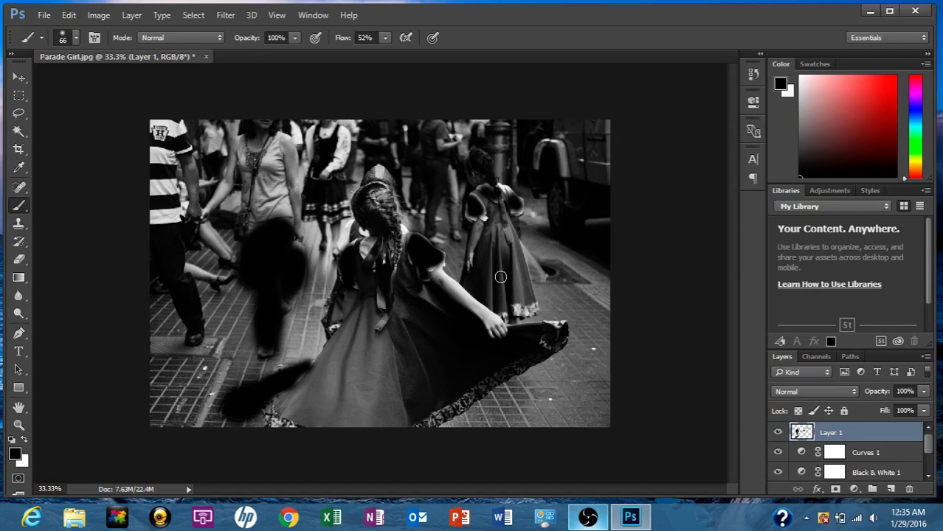
left_click(812, 392)
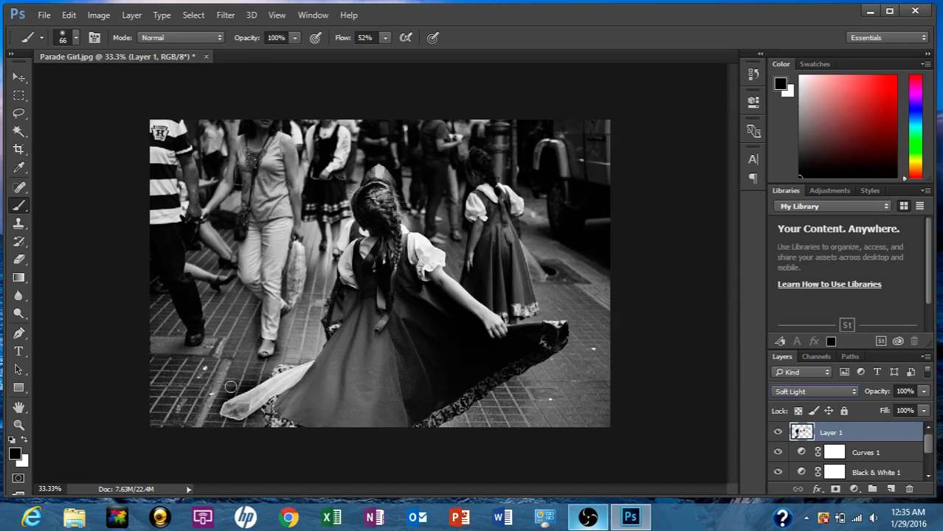
mouse_move(92, 275)
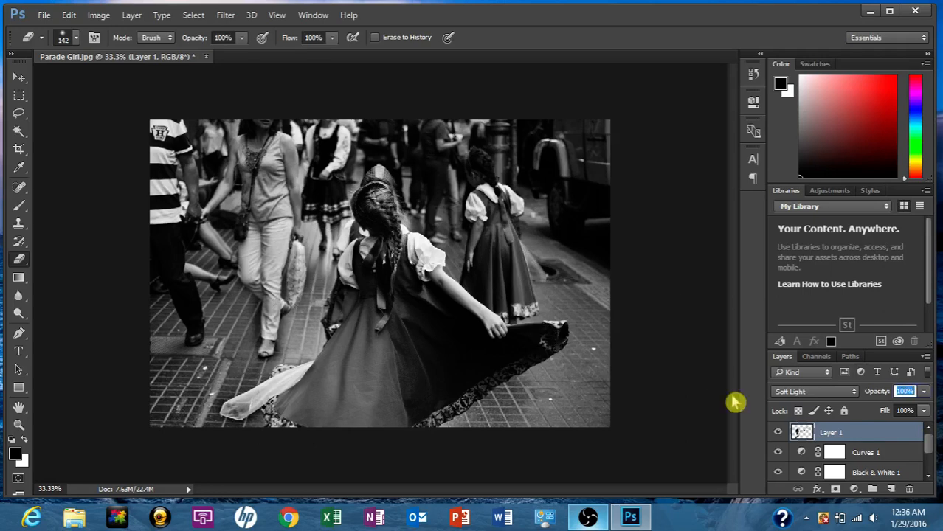
Set the Soft Light paint layer's opacity to 30%.
type("30")
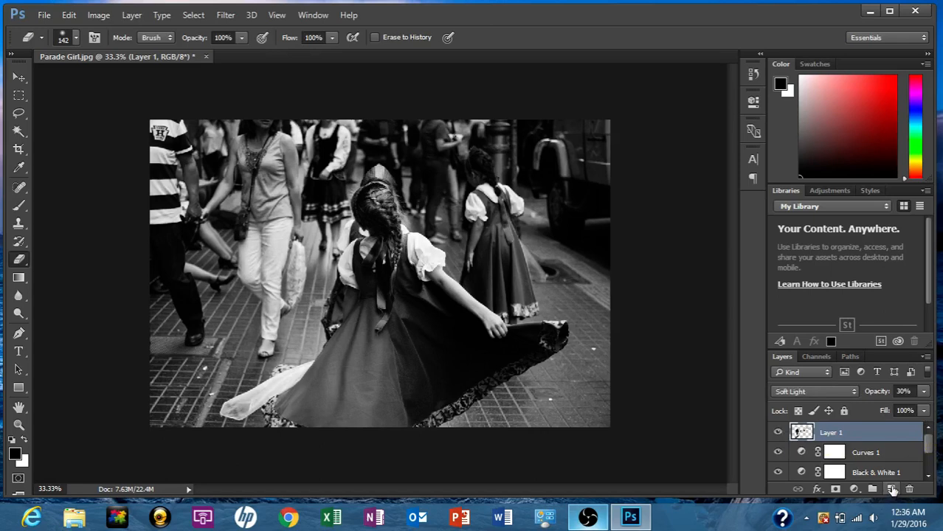
Create a new layer and choose a Foreground to Transparent white radial gradient for the glow.
left_click(892, 490)
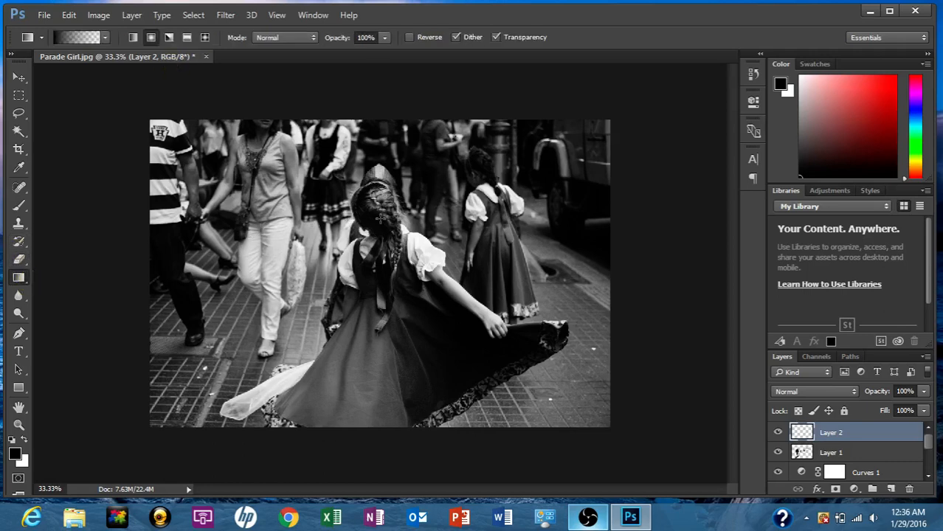
left_click(17, 277)
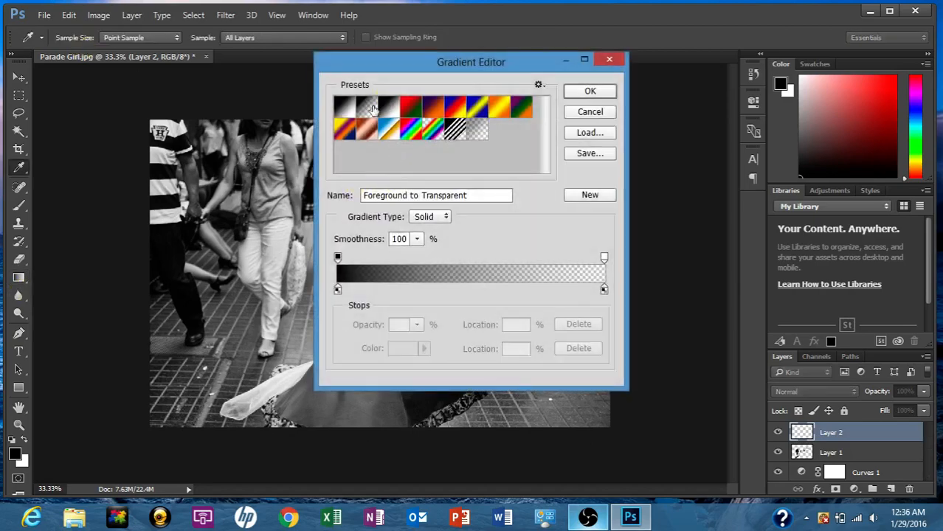
left_click(591, 90)
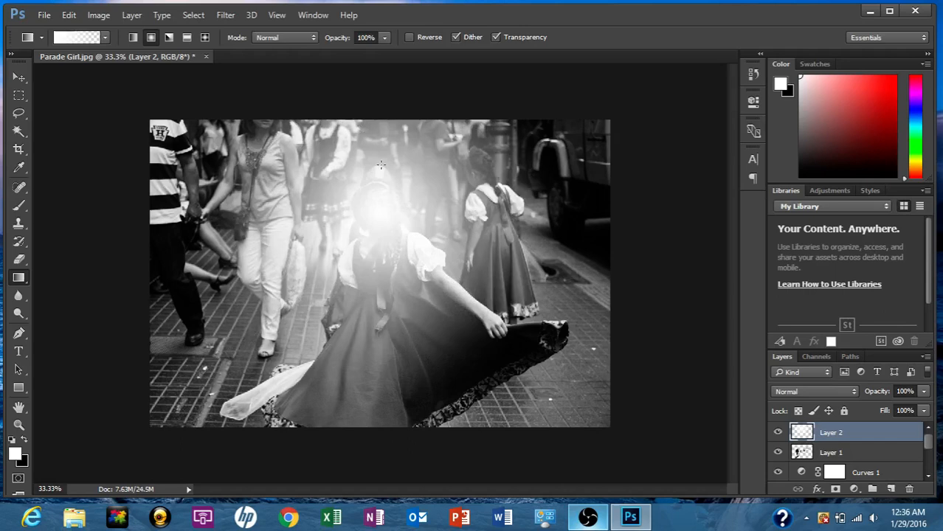
mouse_move(375, 185)
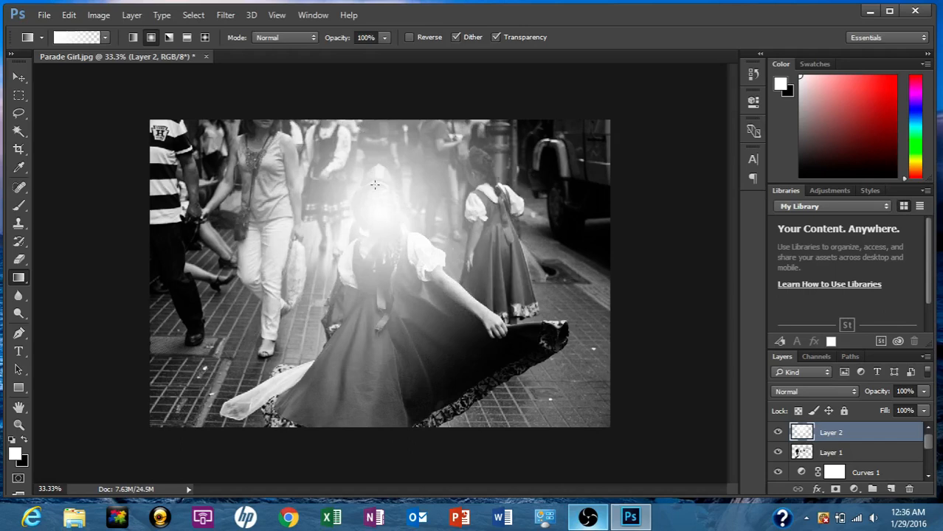
mouse_move(878, 449)
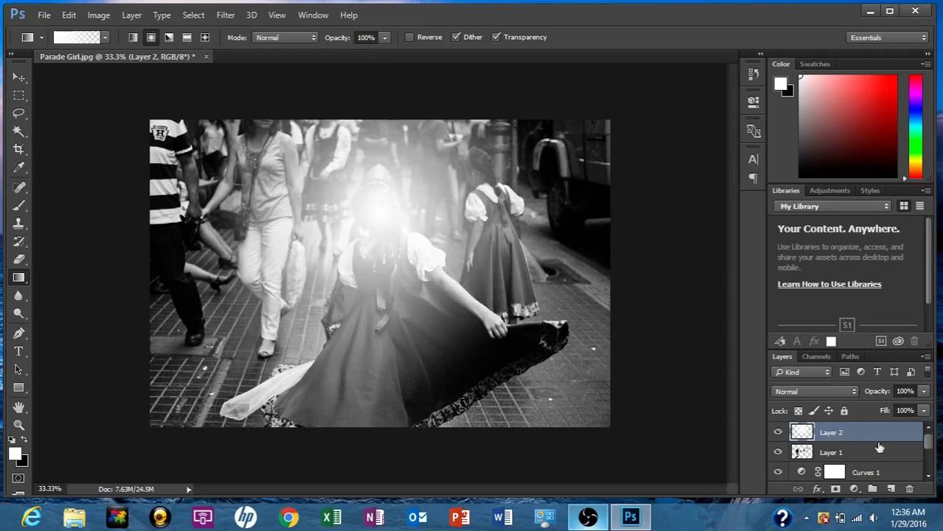
Blend the glow layer as Soft Light at 30% and erase excess glow off the girl's head.
left_click(815, 393)
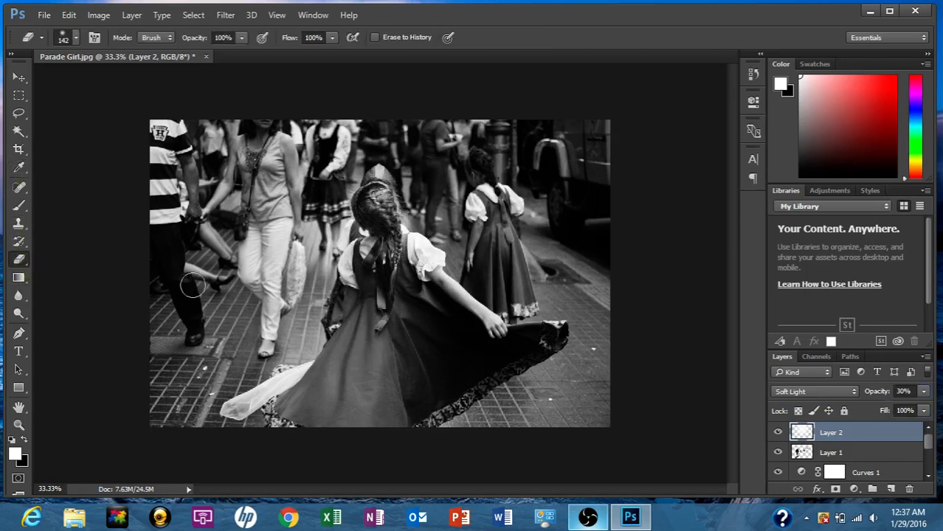
left_click_drag(192, 286, 375, 219)
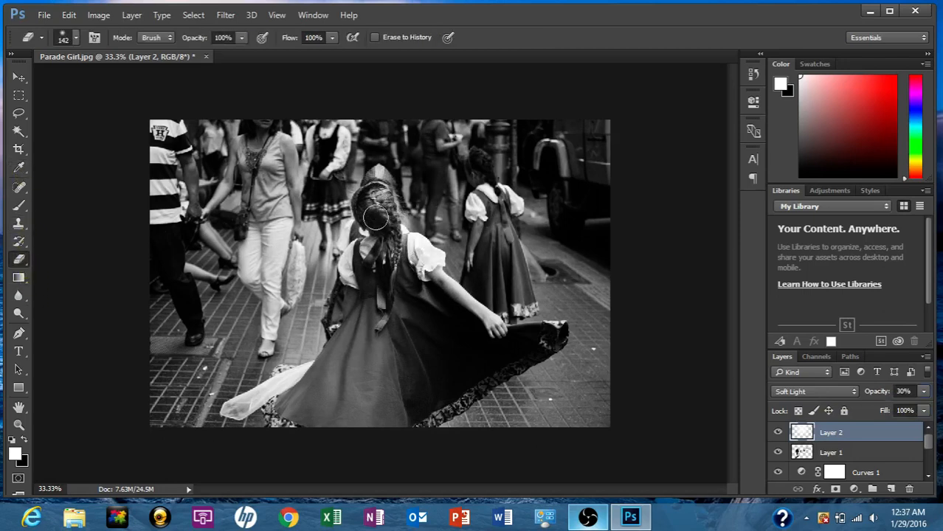
left_click_drag(372, 218, 396, 209)
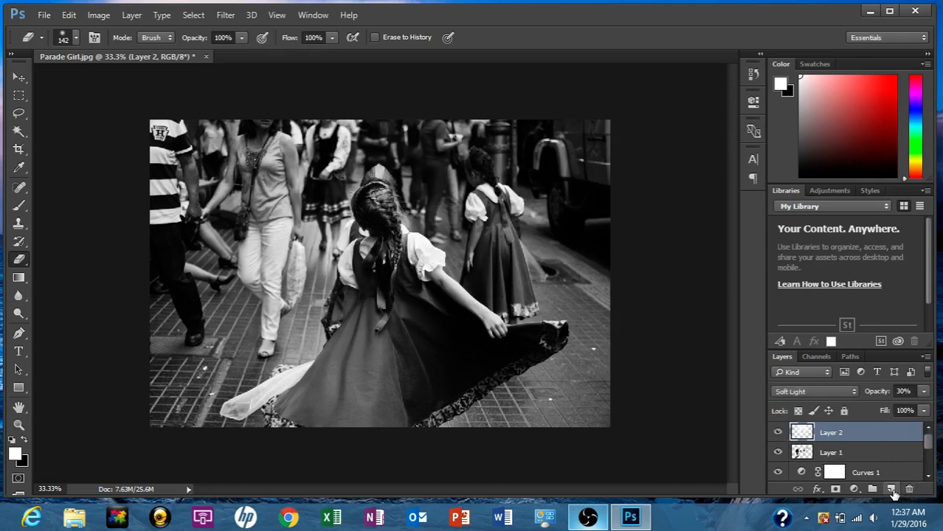
On a new Layer 3, paint black with a large soft brush along the left edge and bottom-left corner.
left_click(892, 488)
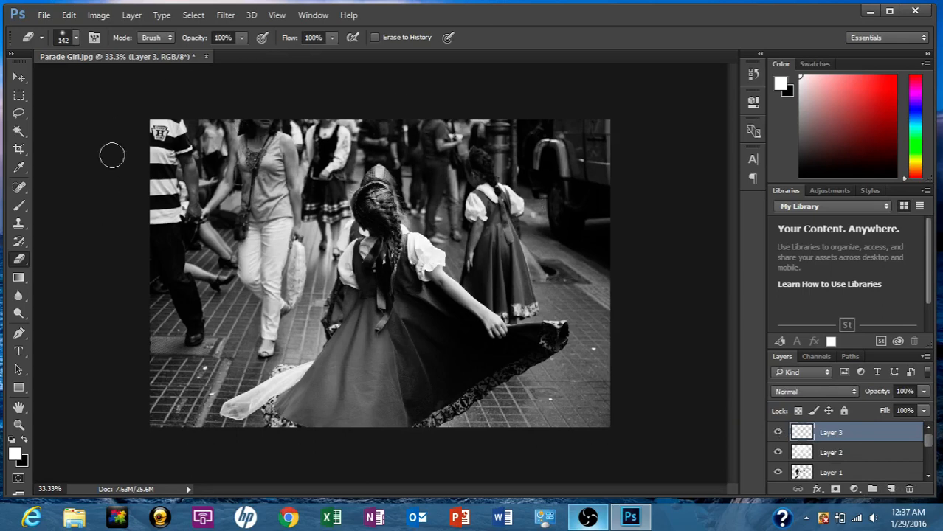
mouse_move(544, 151)
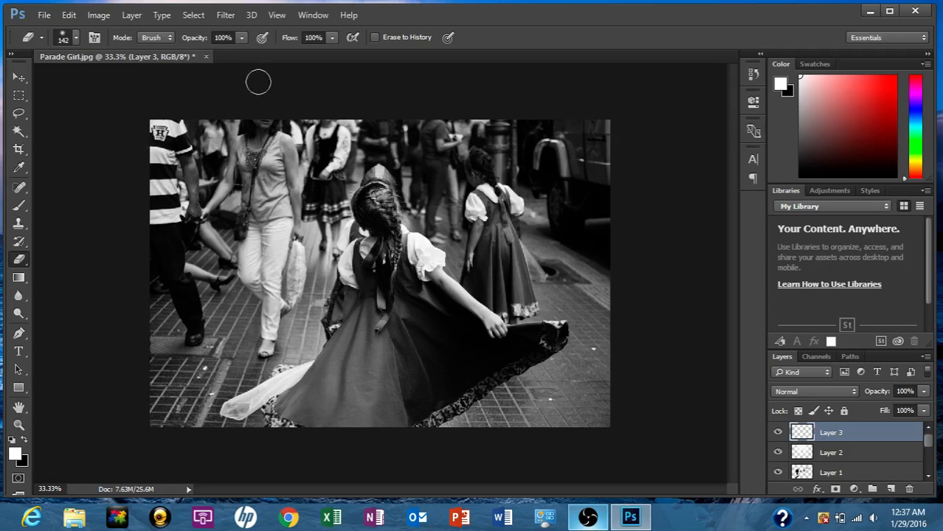
mouse_move(115, 122)
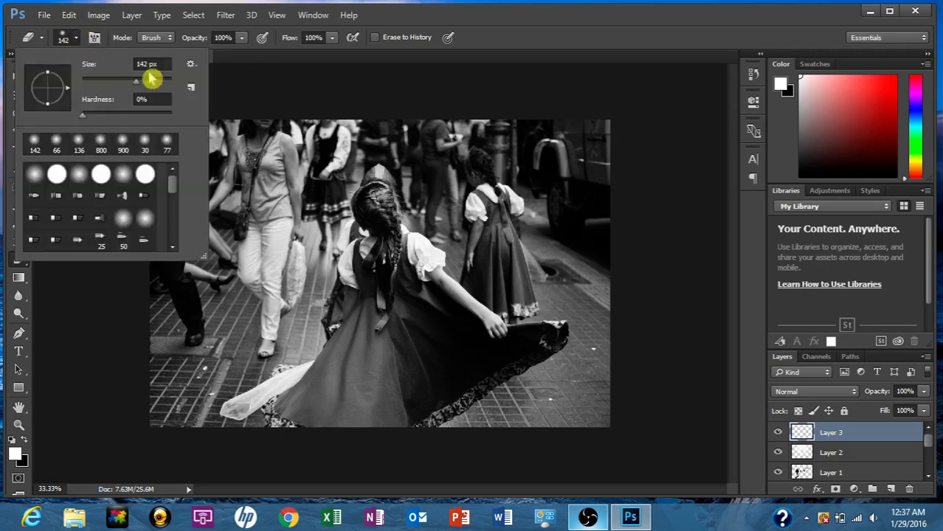
left_click_drag(136, 81, 161, 88)
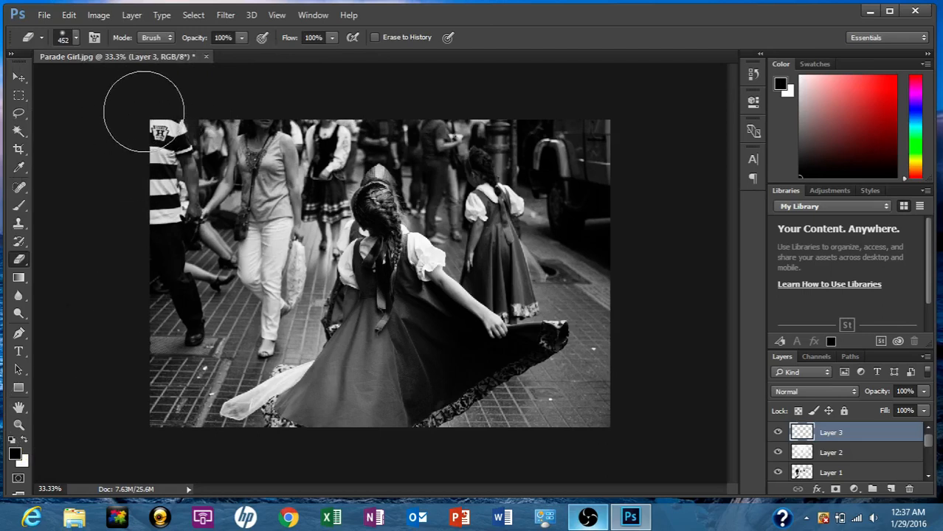
mouse_move(673, 295)
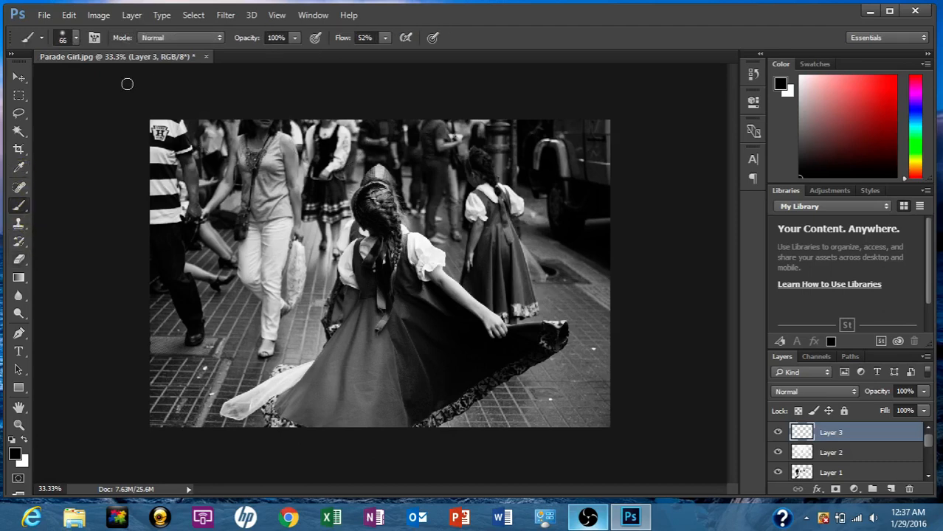
left_click(75, 39)
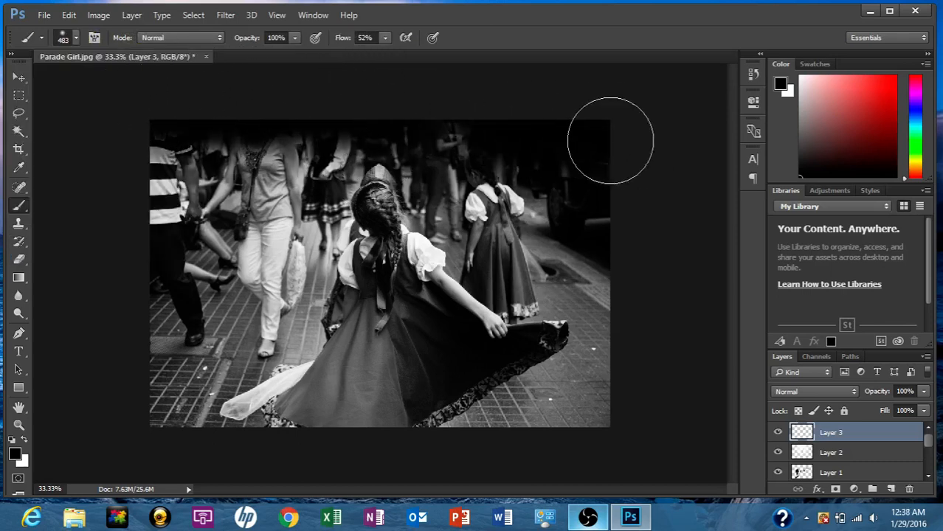
mouse_move(649, 248)
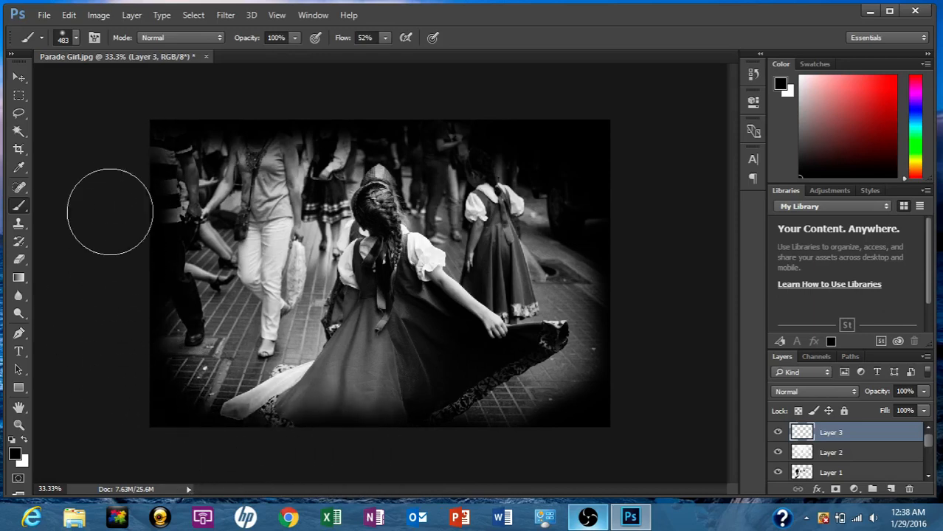
mouse_move(127, 117)
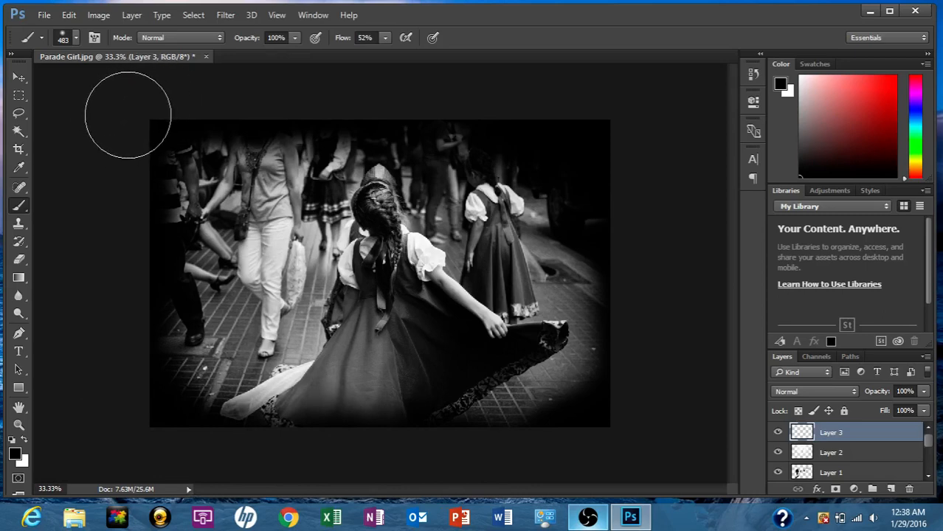
left_click_drag(127, 115, 239, 440)
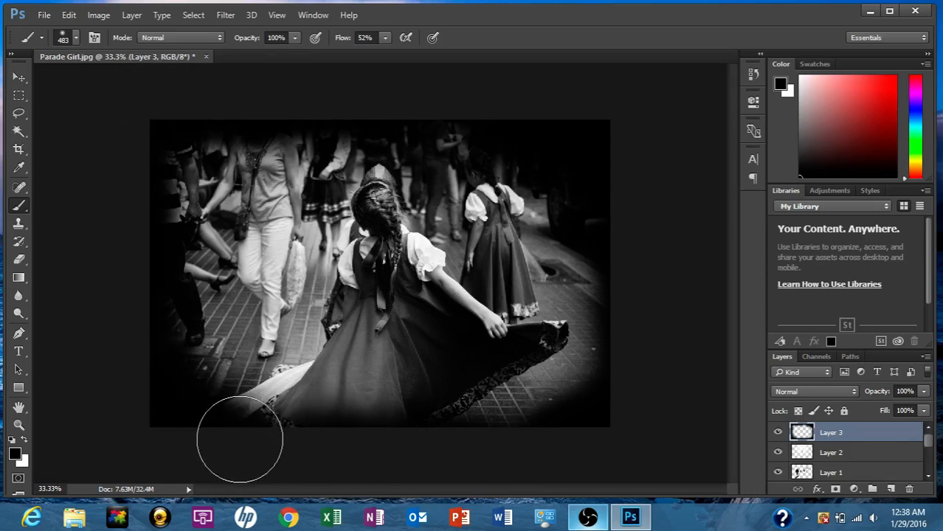
left_click_drag(239, 440, 361, 244)
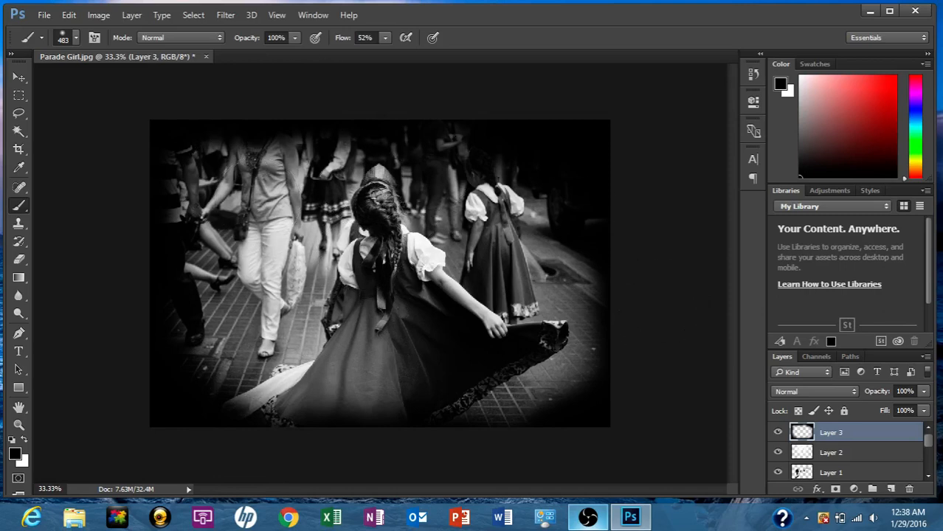
mouse_move(833, 397)
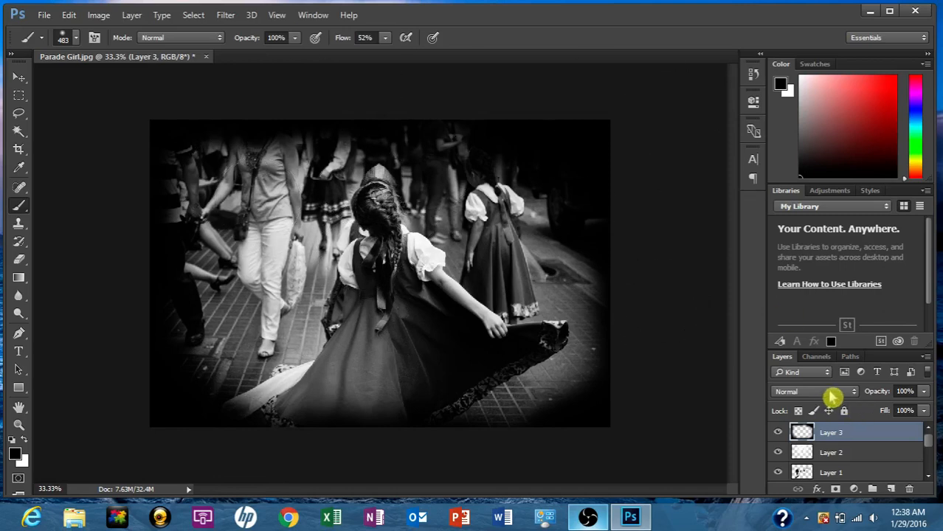
Set Layer 3's blend mode to Soft Light with lowered opacity for a subtle vignette.
left_click(812, 391)
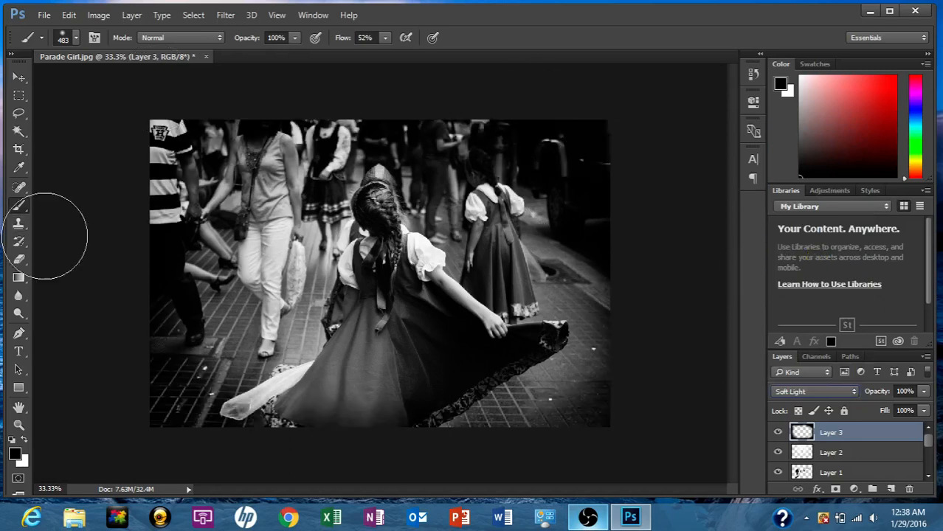
left_click(906, 391)
type("55")
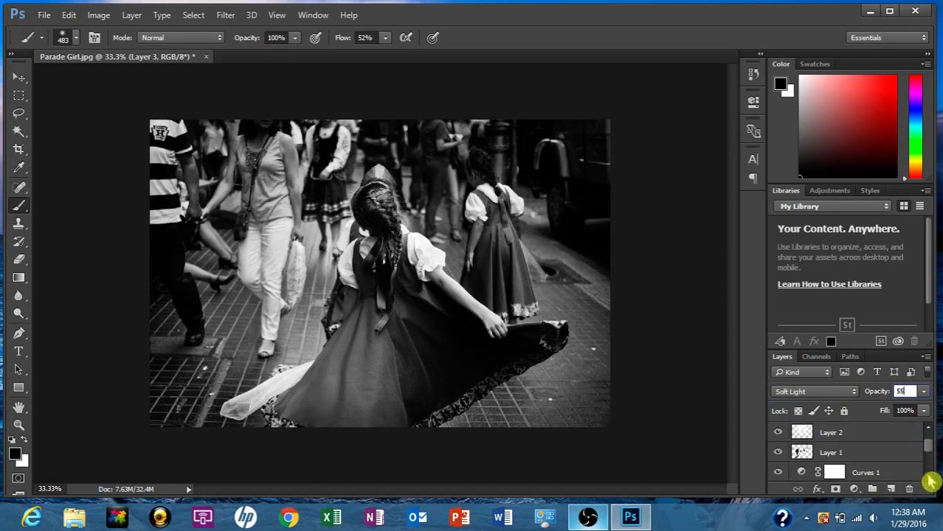
scroll("down", 3)
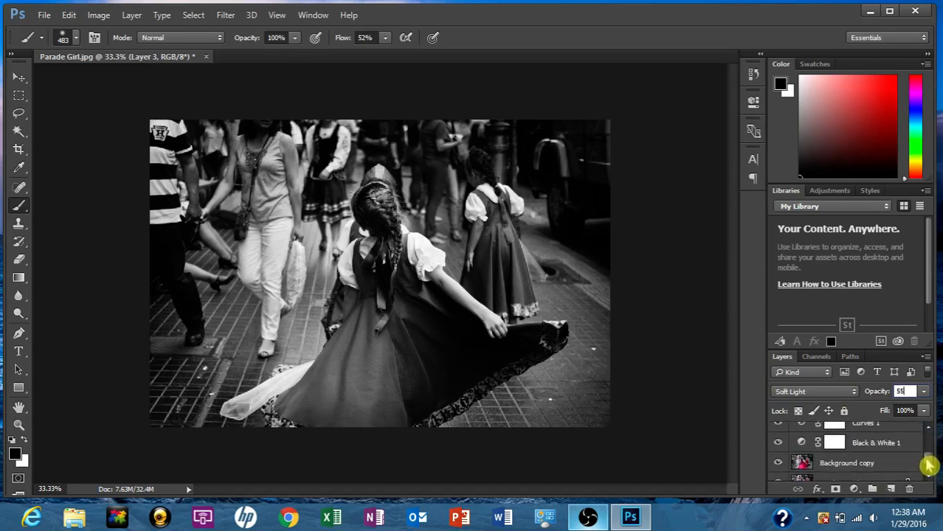
Blur the crowd behind and around the girl on Background copy with an 800 px, 0% hardness brush.
left_click(847, 463)
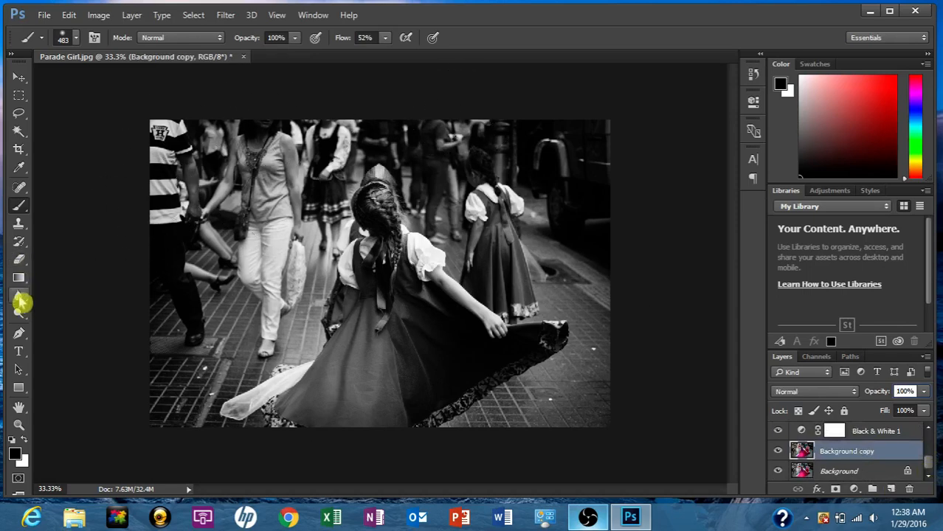
mouse_move(17, 303)
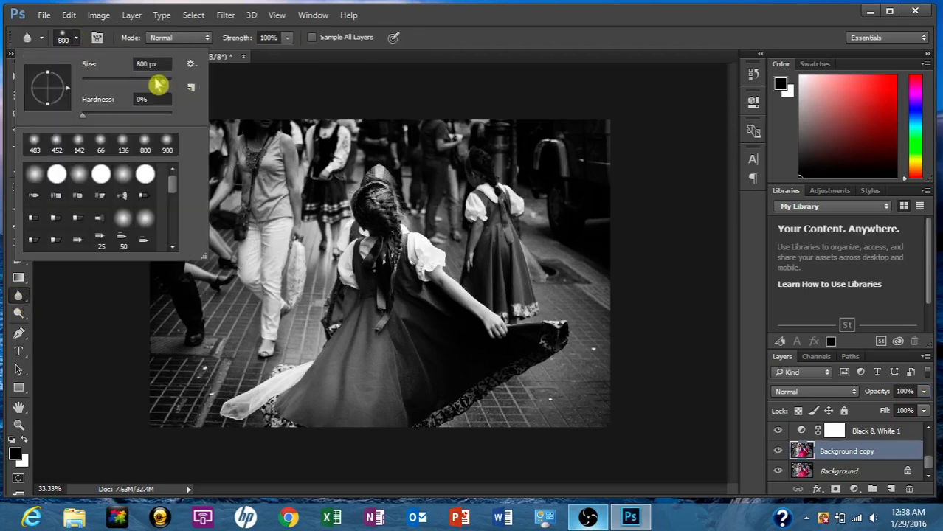
left_click_drag(155, 82, 166, 86)
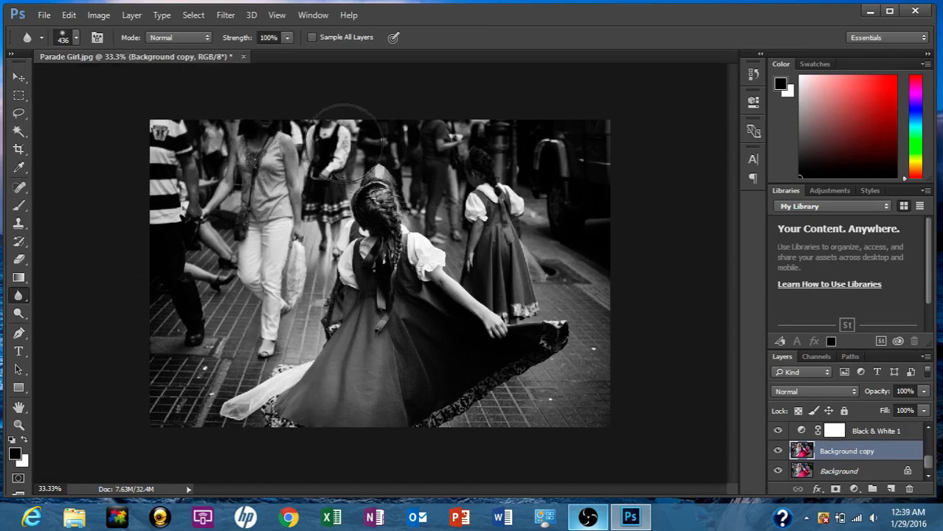
left_click_drag(343, 144, 455, 204)
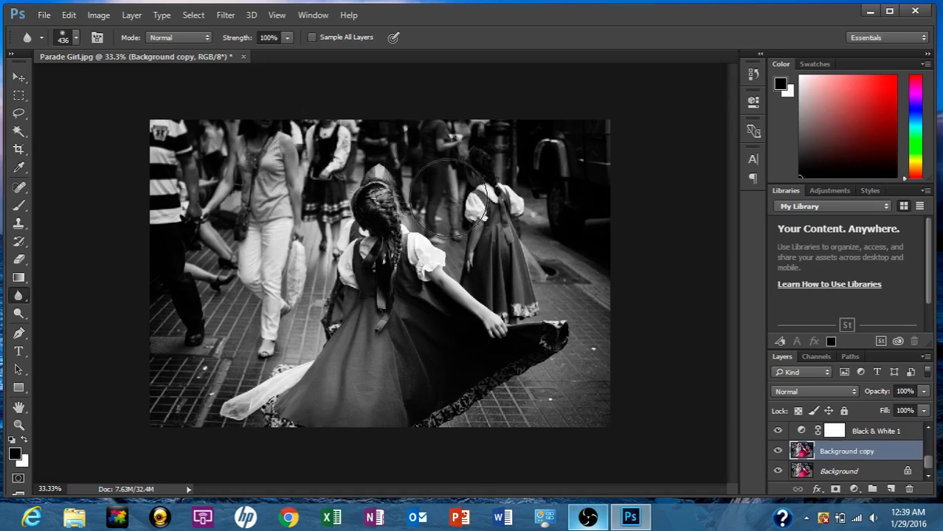
left_click_drag(446, 200, 579, 396)
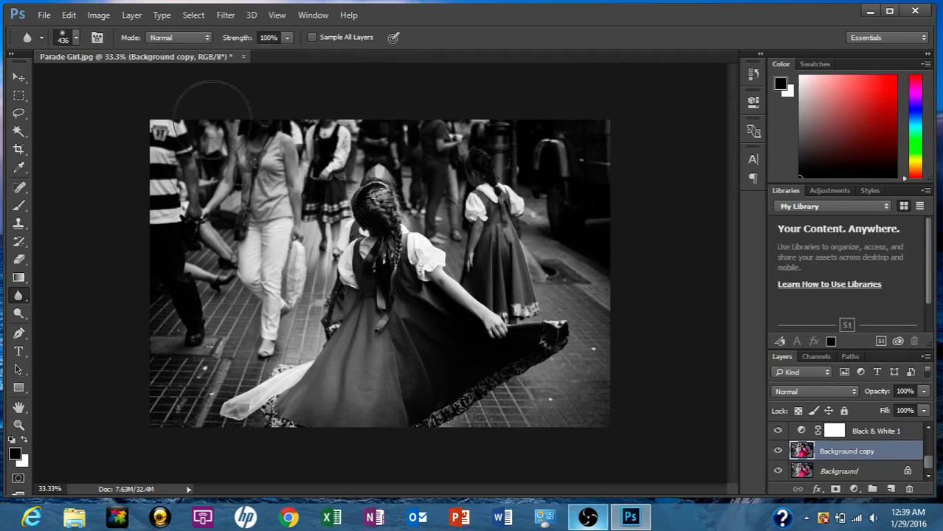
left_click_drag(212, 118, 298, 225)
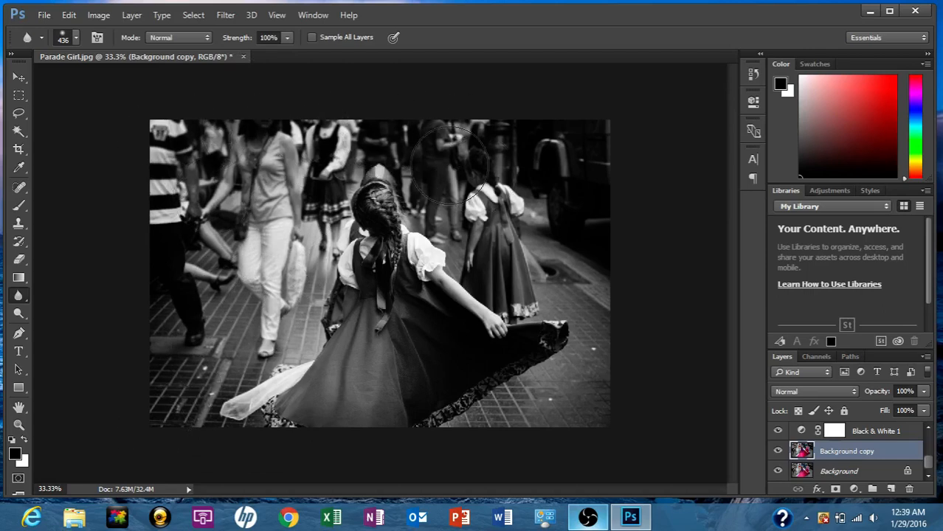
left_click_drag(451, 163, 549, 254)
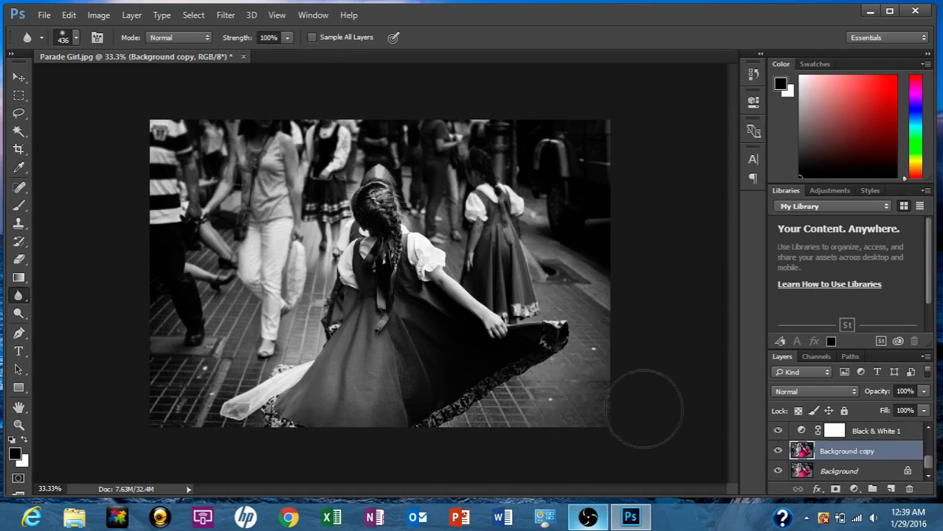
mouse_move(555, 126)
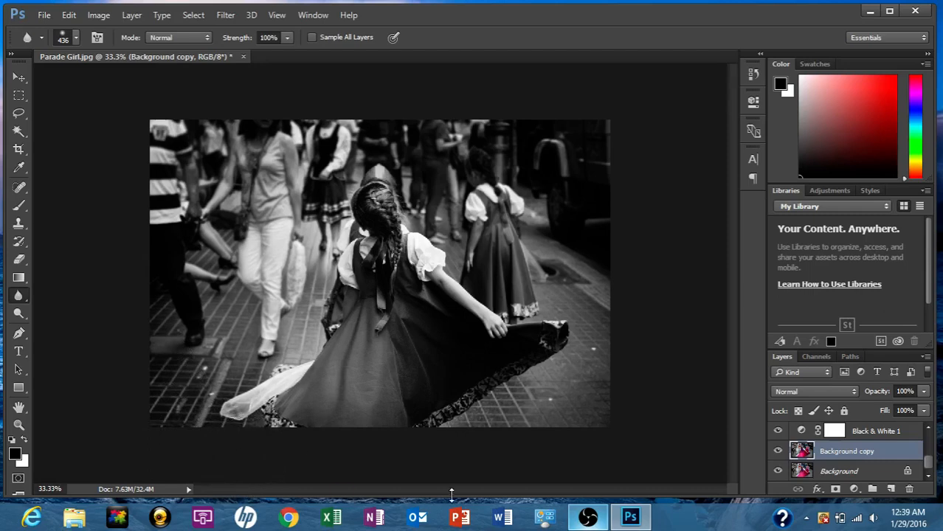
mouse_move(611, 337)
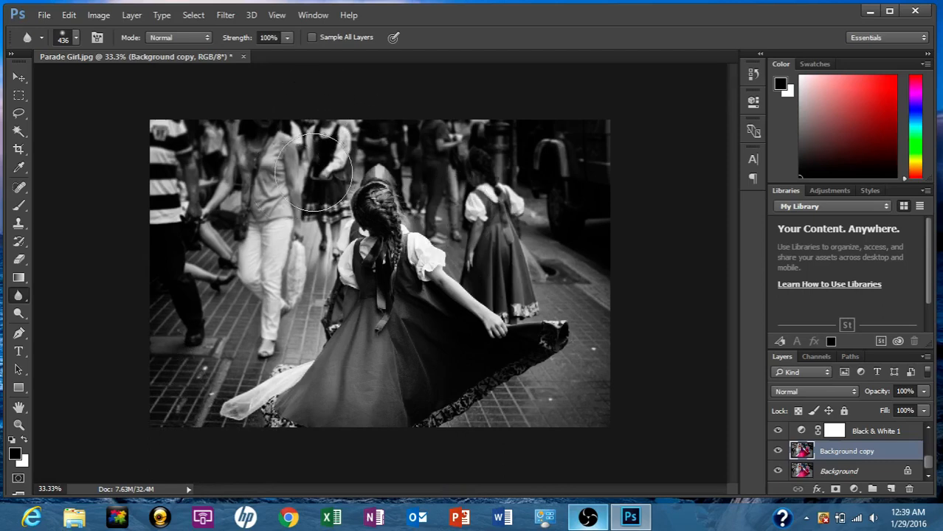
mouse_move(145, 101)
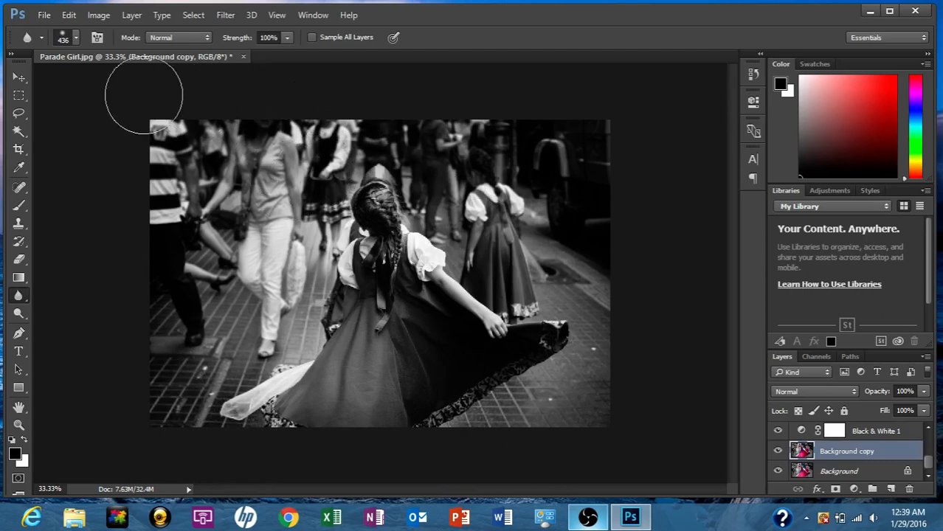
mouse_move(204, 115)
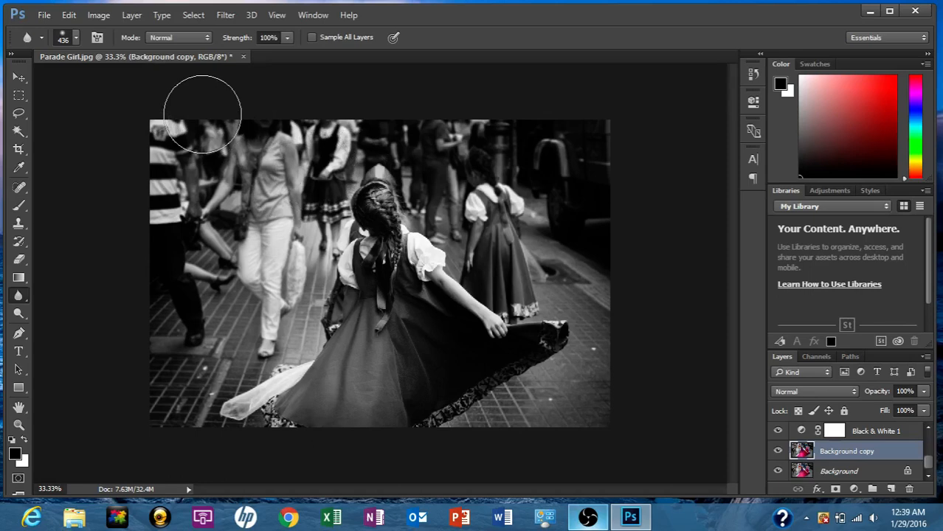
mouse_move(97, 180)
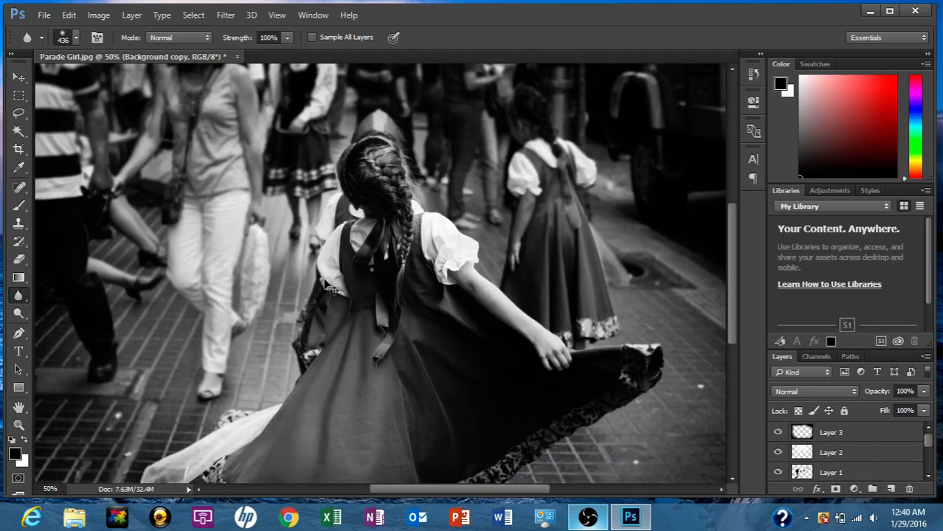
mouse_move(499, 372)
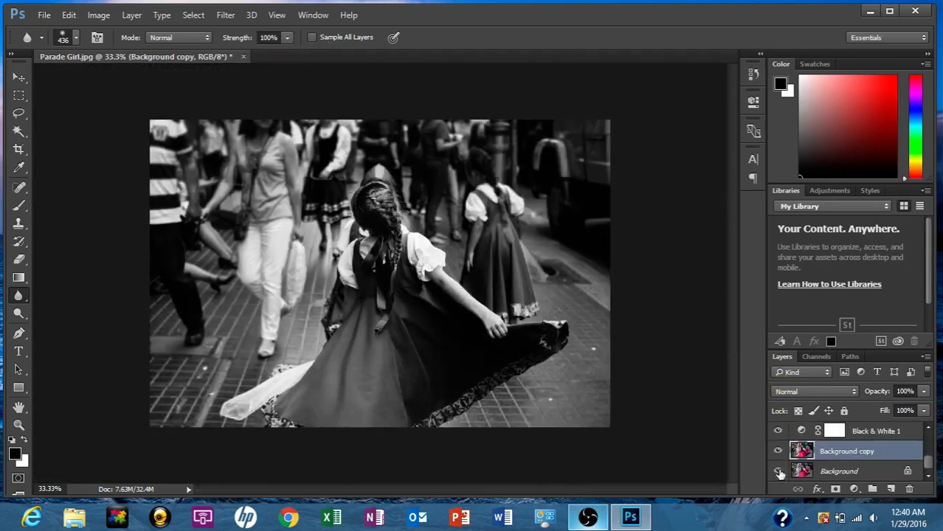
left_click(776, 431)
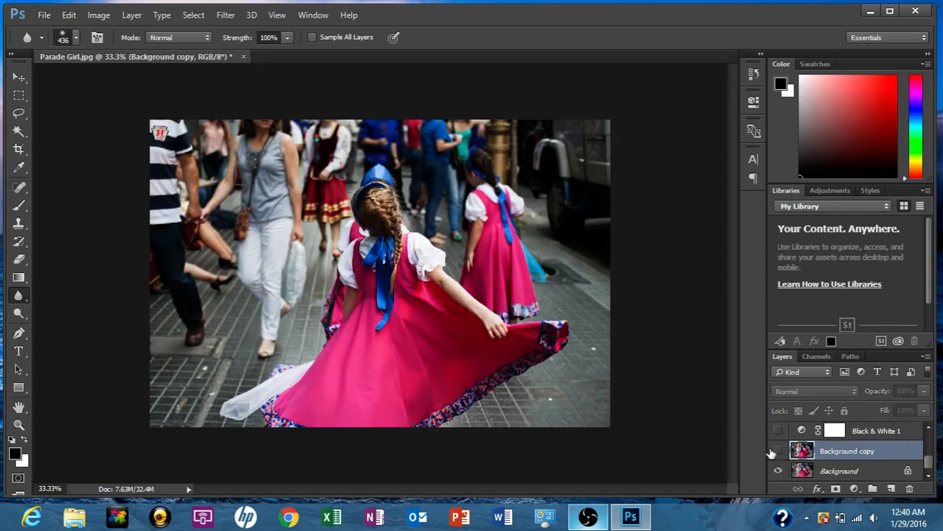
mouse_move(778, 452)
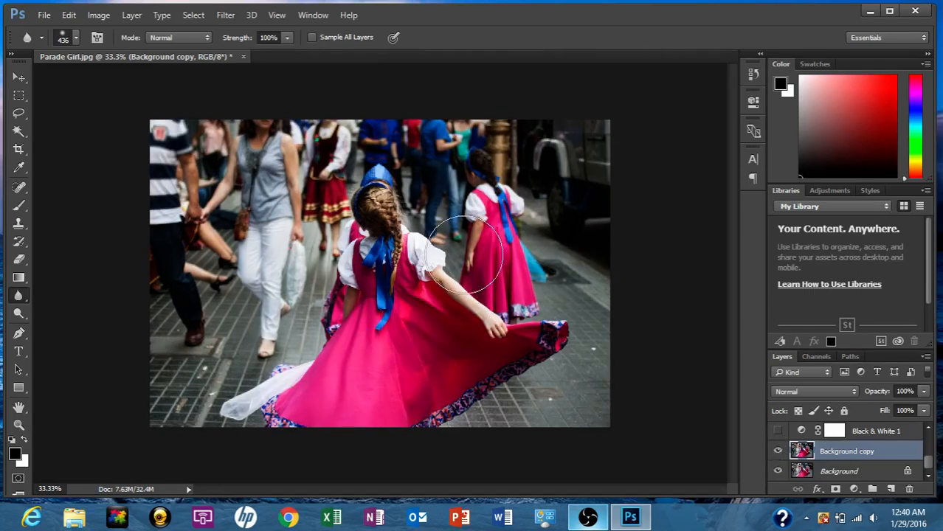
left_click(778, 431)
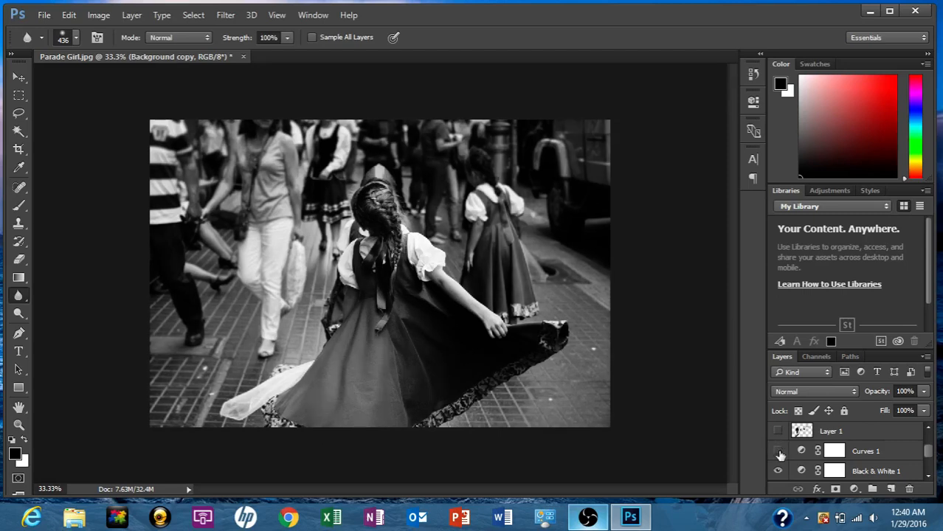
left_click(779, 452)
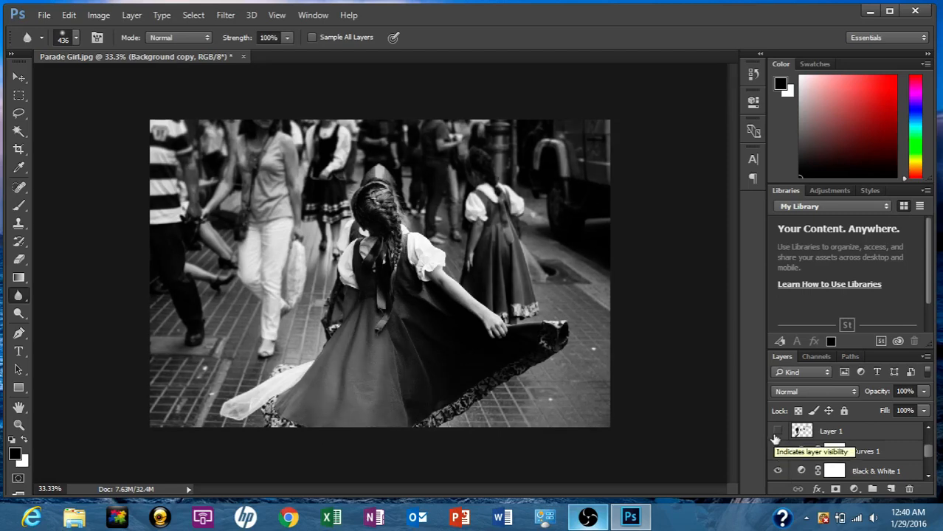
left_click(776, 431)
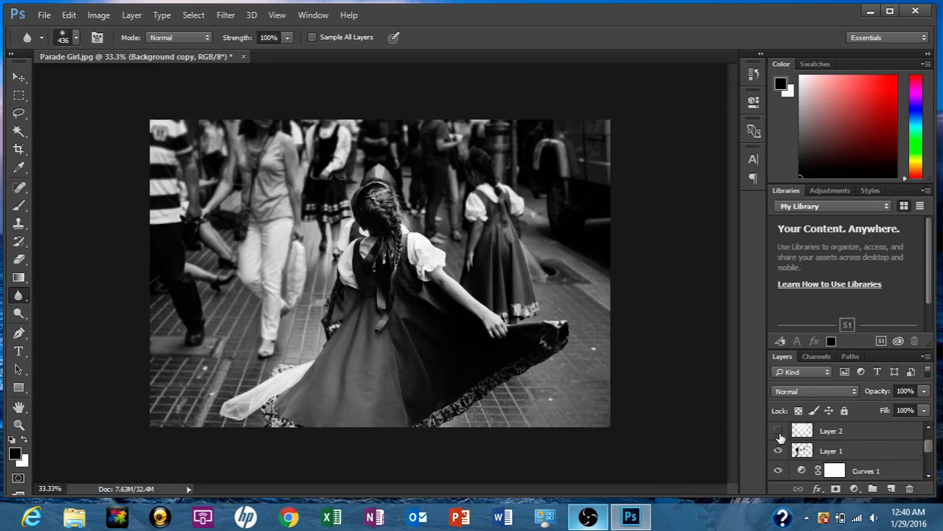
left_click(778, 452)
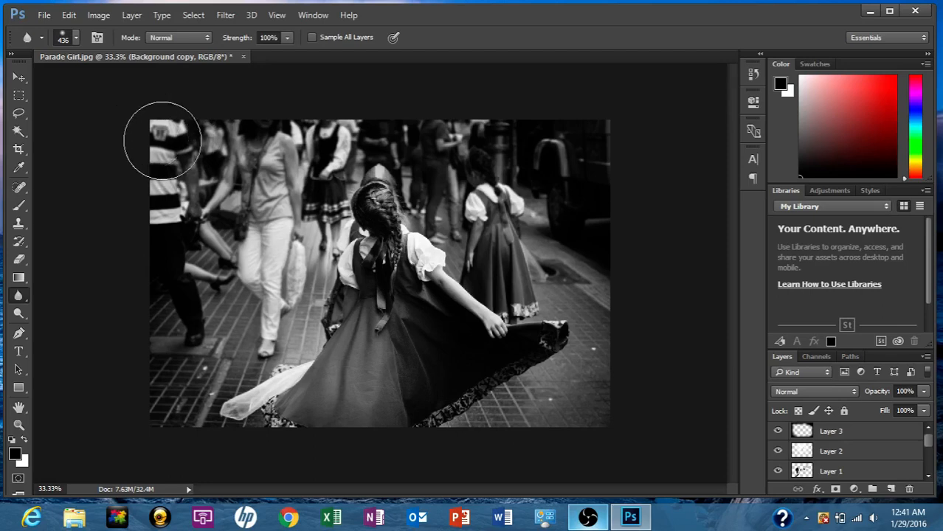
mouse_move(617, 413)
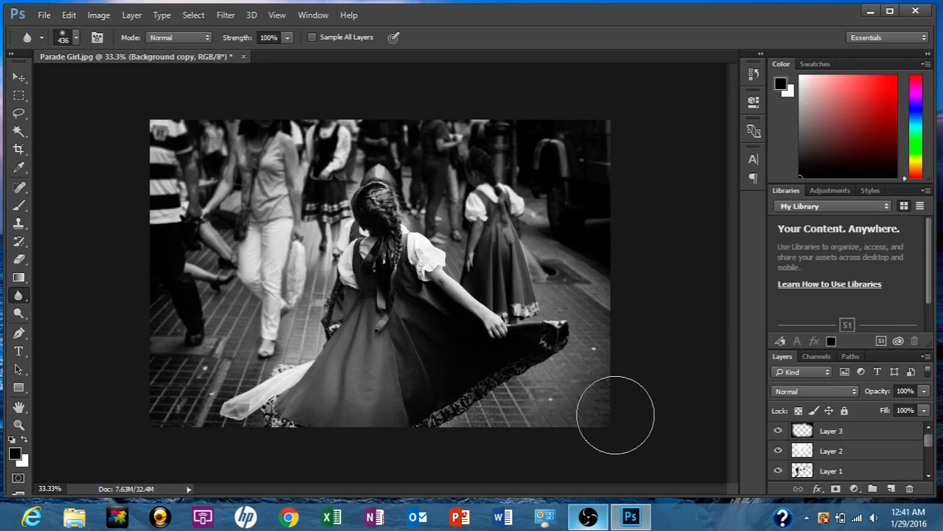